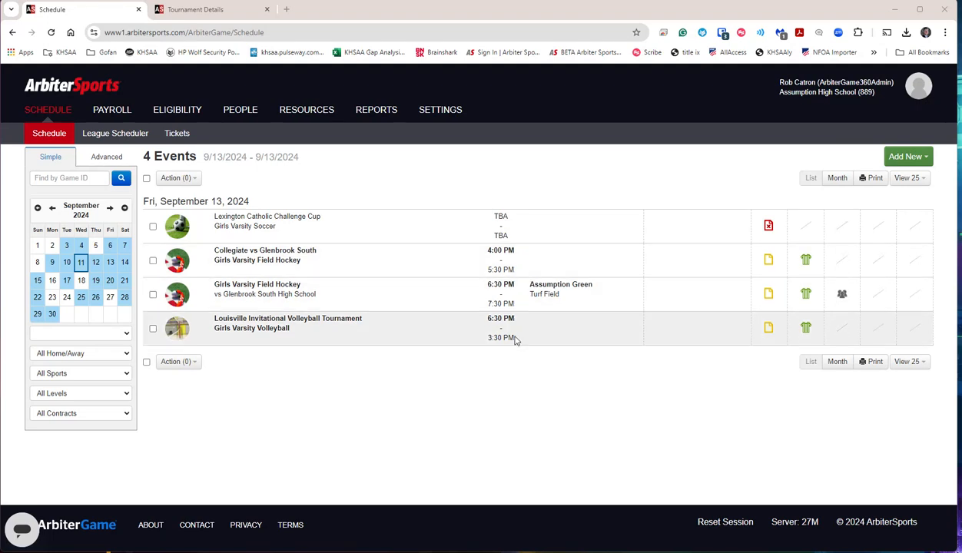
{"action": "mouse_move", "coordinate": [505, 386]}
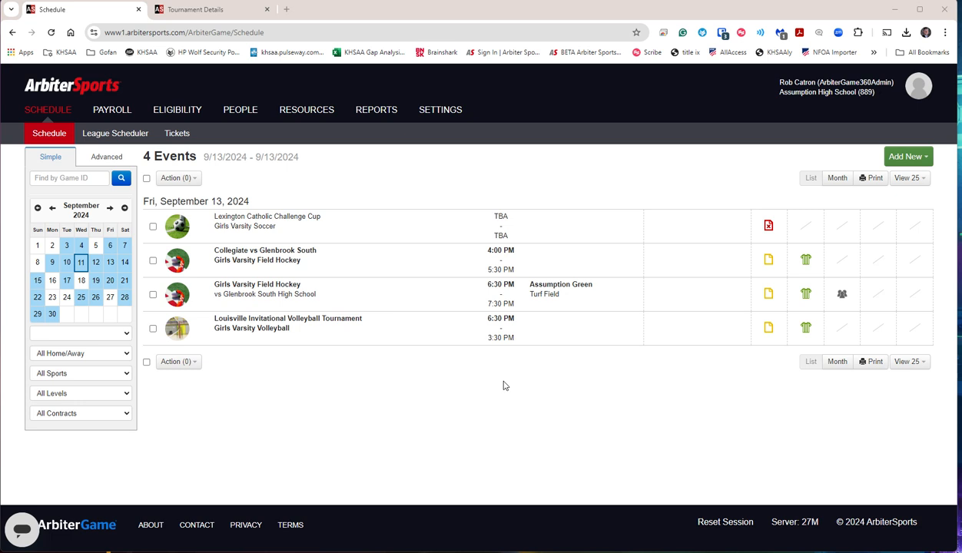
{"action": "mouse_move", "coordinate": [498, 394]}
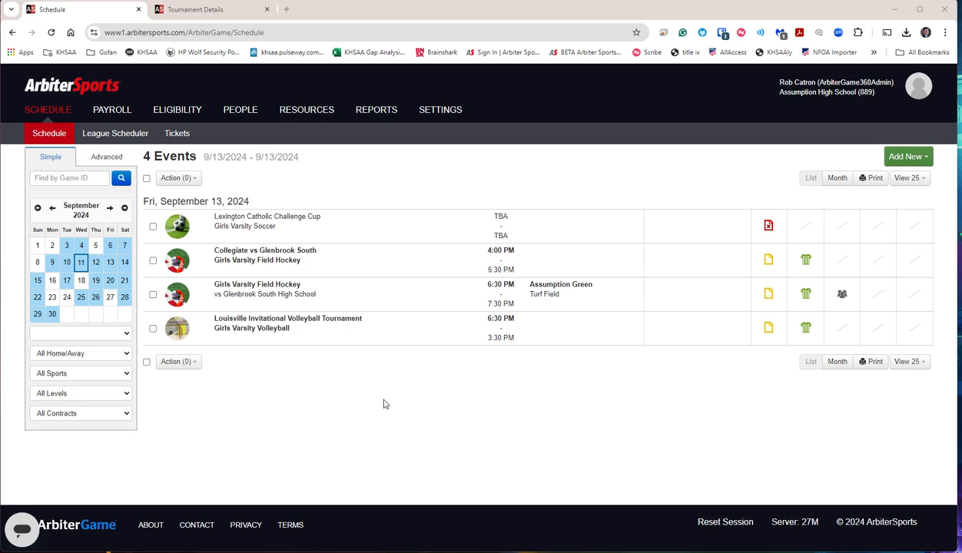
{"action": "mouse_move", "coordinate": [307, 398]}
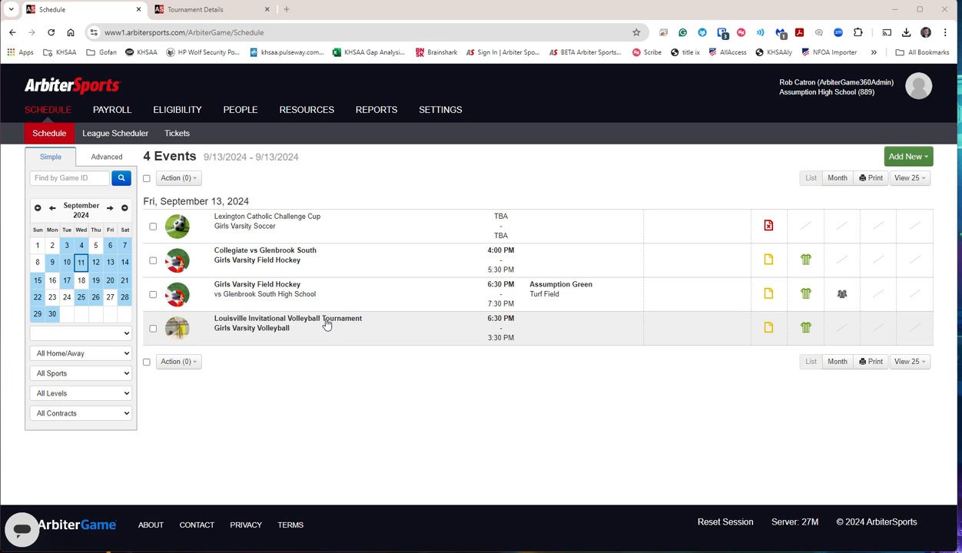
{"action": "mouse_move", "coordinate": [358, 326]}
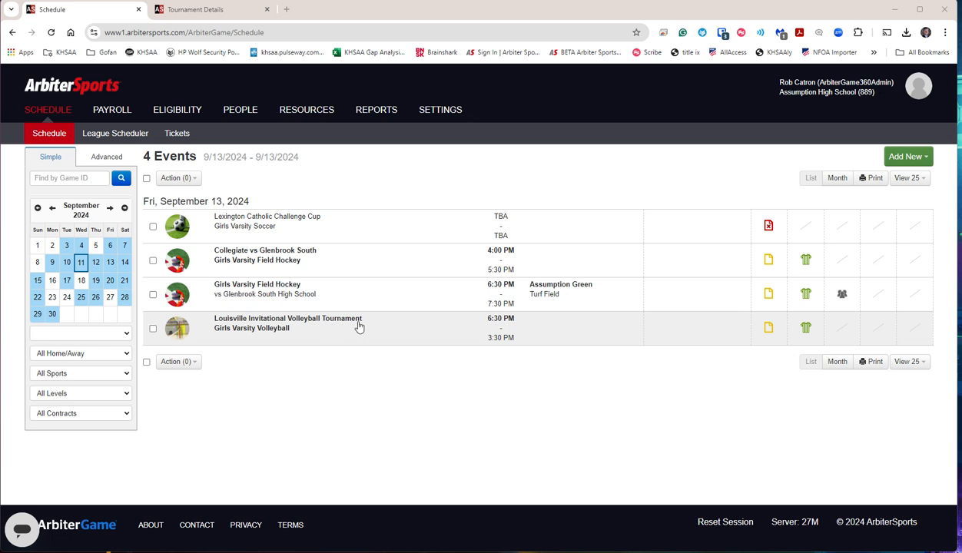
{"action": "mouse_move", "coordinate": [805, 327]}
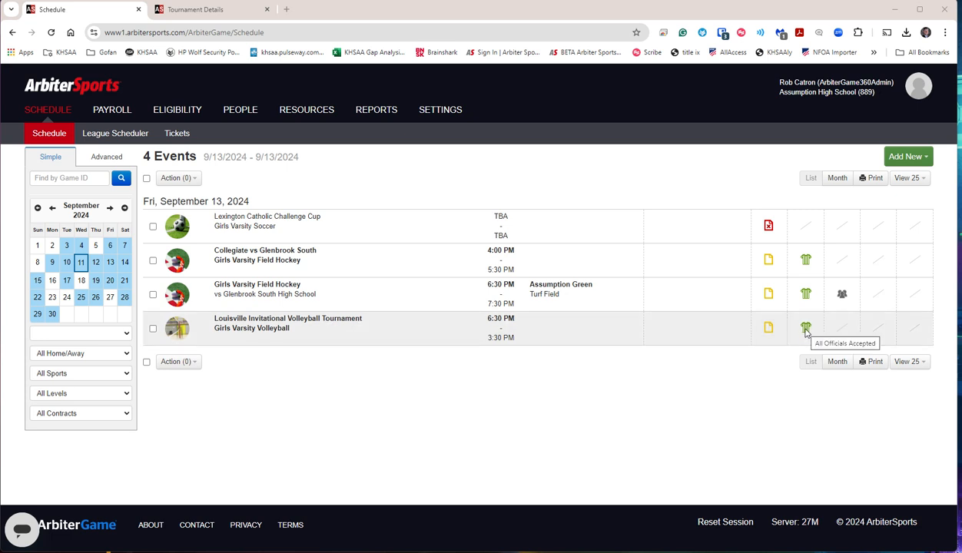
{"action": "mouse_move", "coordinate": [241, 326]}
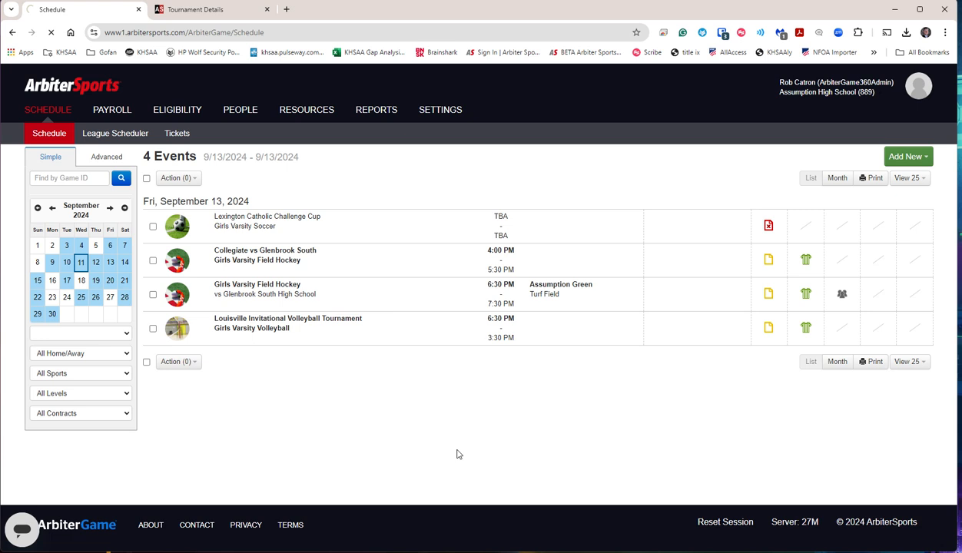
{"action": "mouse_move", "coordinate": [538, 392]}
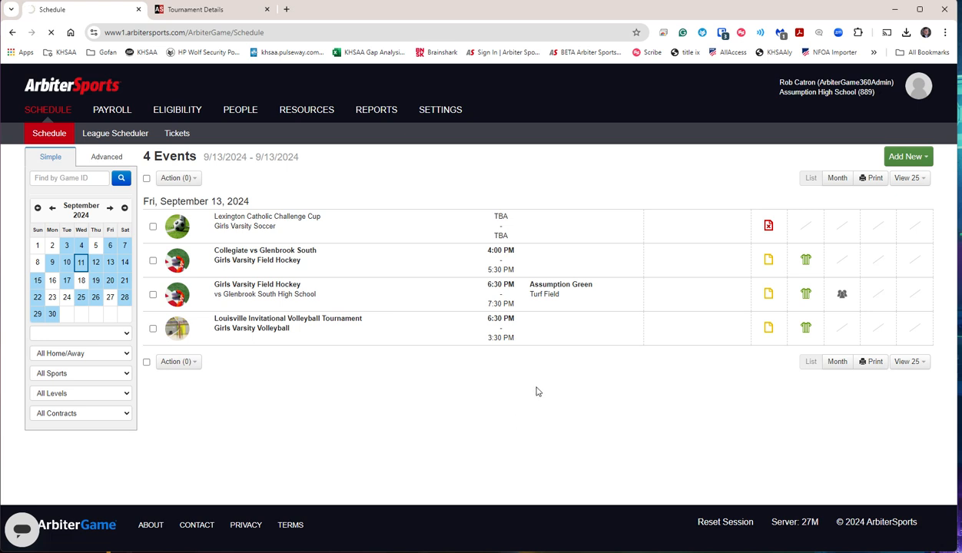
- Open the Louisville Invitational tournament and review its 0.00 fee and Not Paid team statuses
{"action": "left_click", "coordinate": [288, 322]}
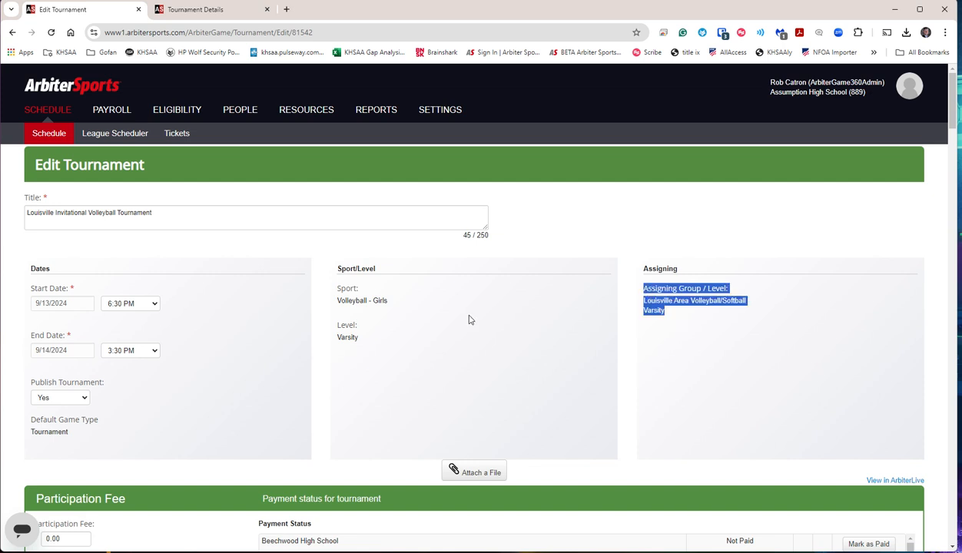
{"action": "scroll", "scroll_direction": "down", "scroll_amount": 3}
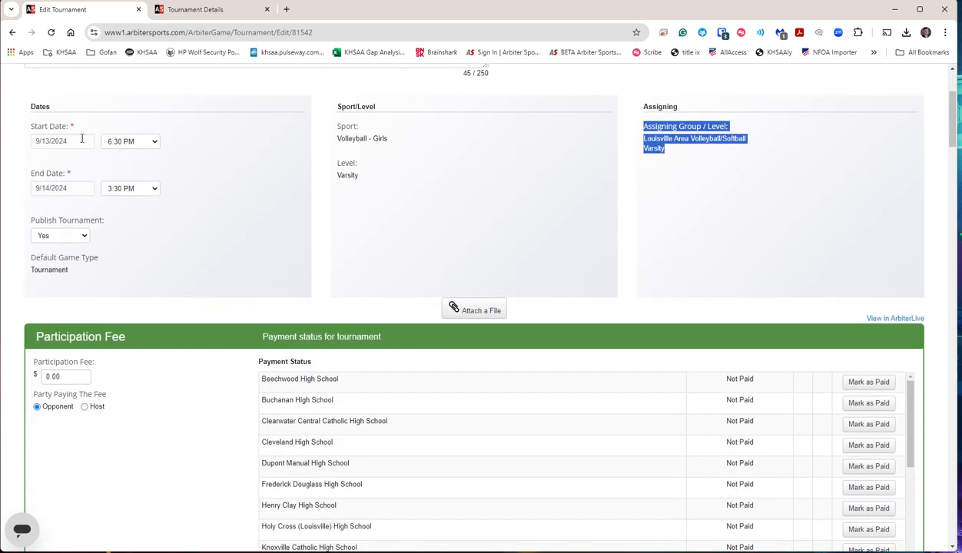
{"action": "mouse_move", "coordinate": [98, 153]}
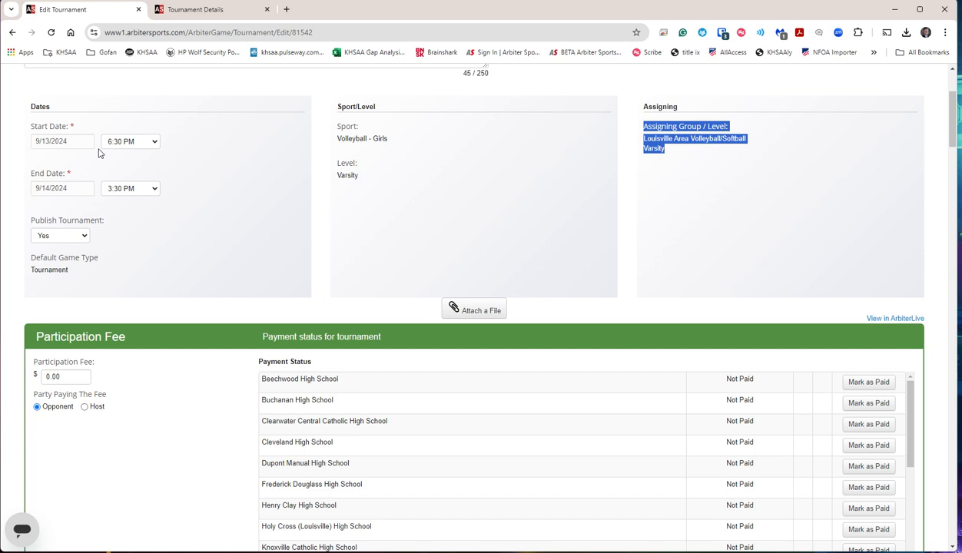
{"action": "mouse_move", "coordinate": [674, 239]}
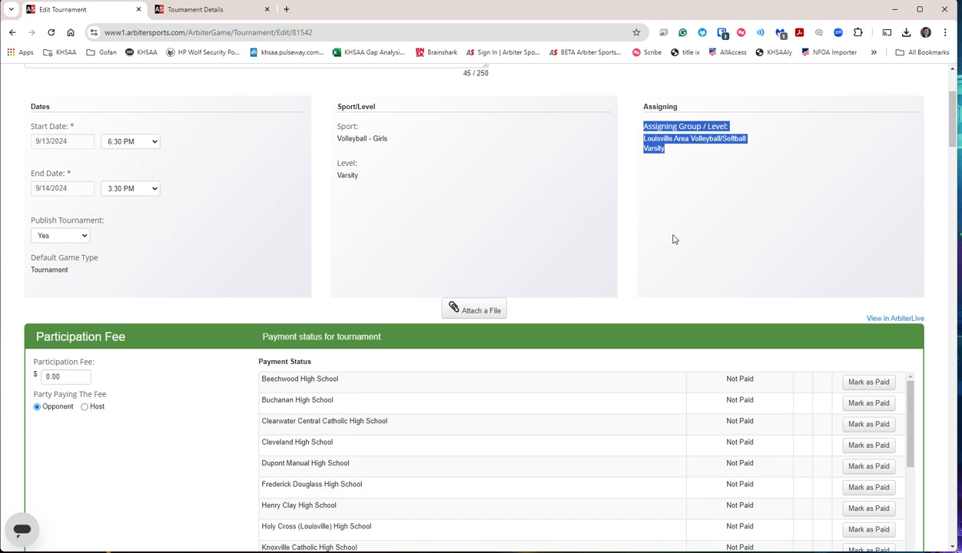
{"action": "scroll", "scroll_direction": "down", "scroll_amount": 3}
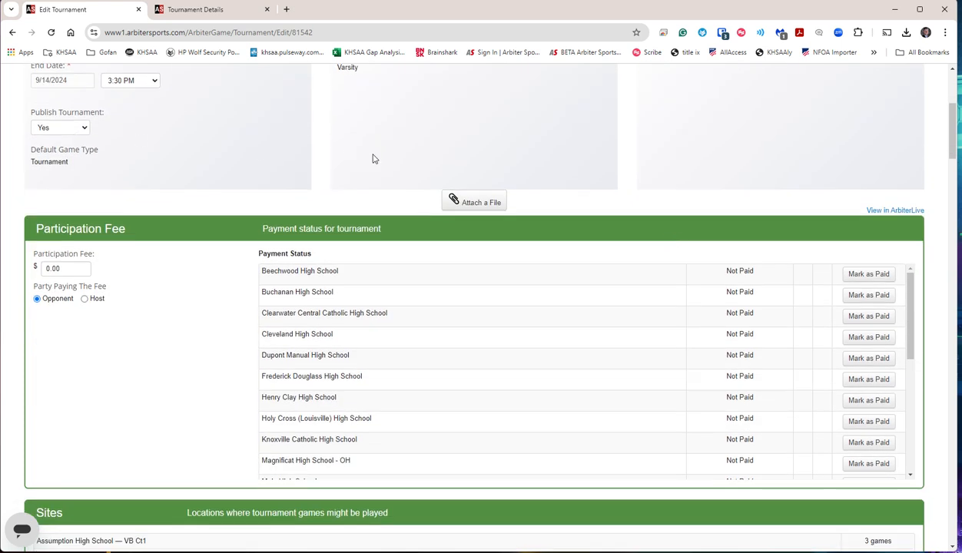
{"action": "scroll", "scroll_direction": "down", "scroll_amount": 3}
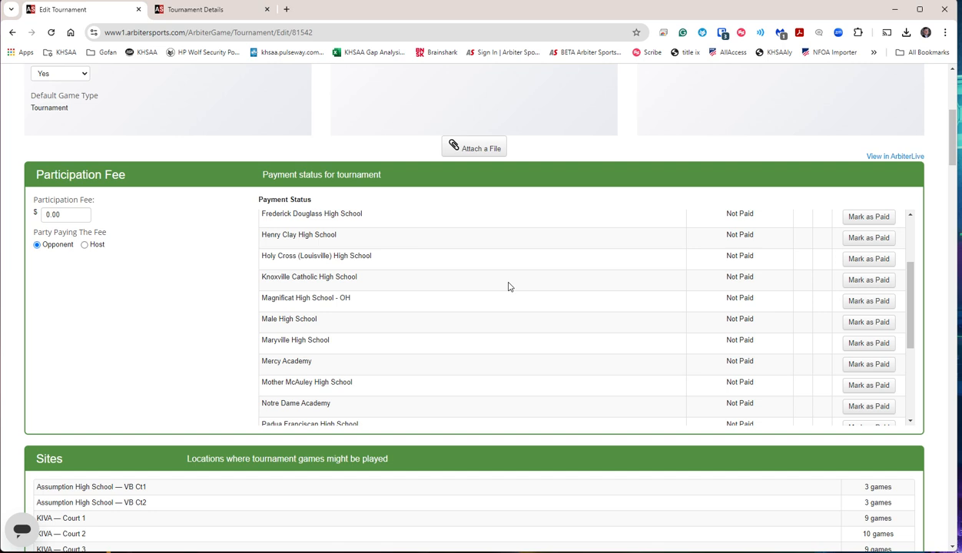
{"action": "scroll", "scroll_direction": "down", "scroll_amount": 3}
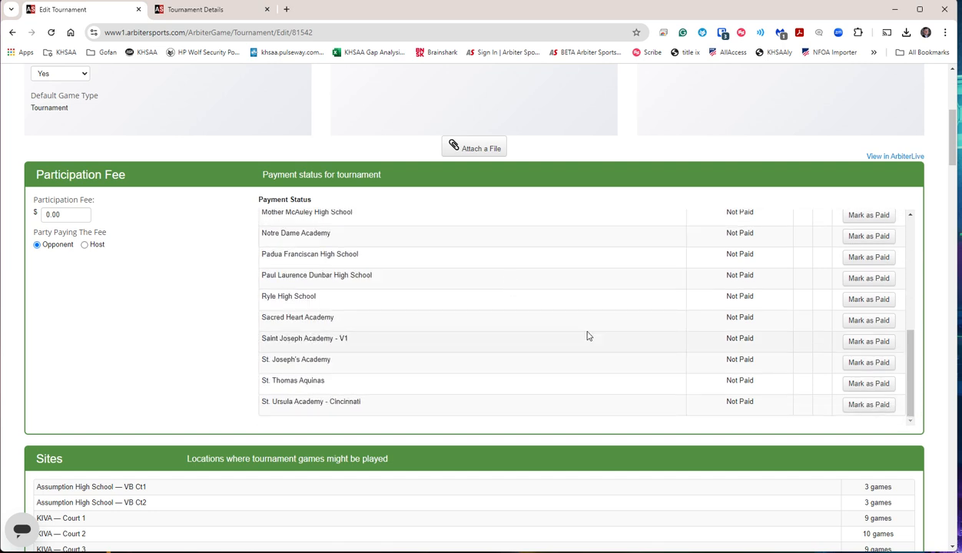
{"action": "mouse_move", "coordinate": [602, 329]}
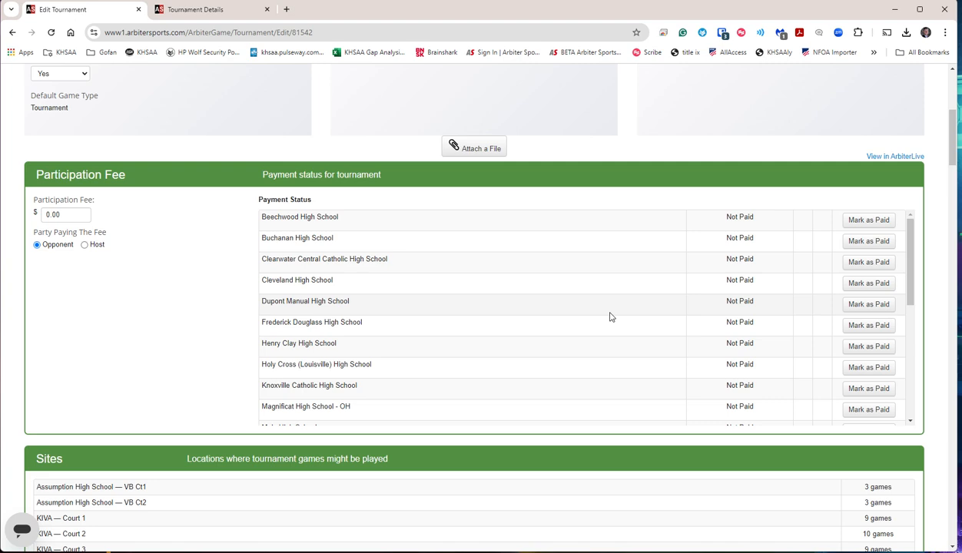
{"action": "scroll", "scroll_direction": "down", "scroll_amount": 3}
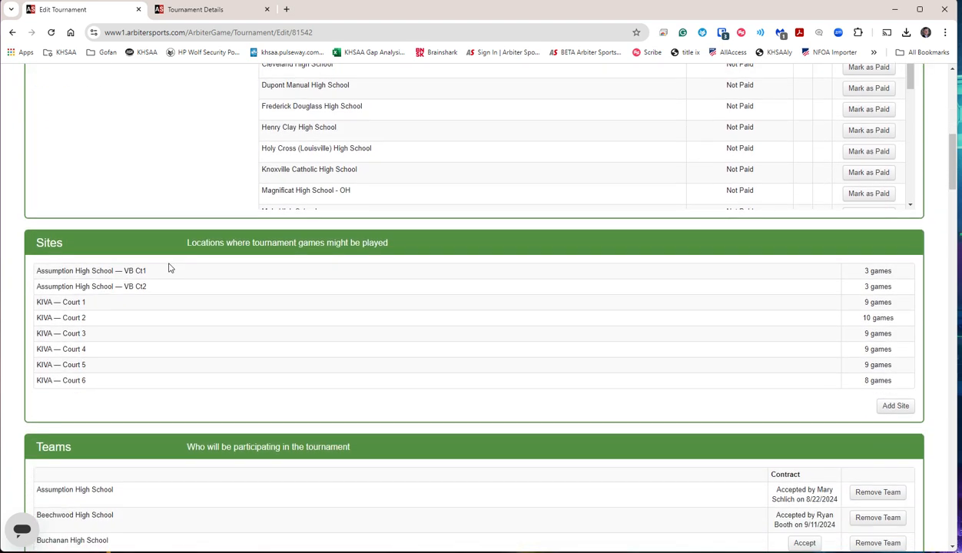
{"action": "mouse_move", "coordinate": [188, 246]}
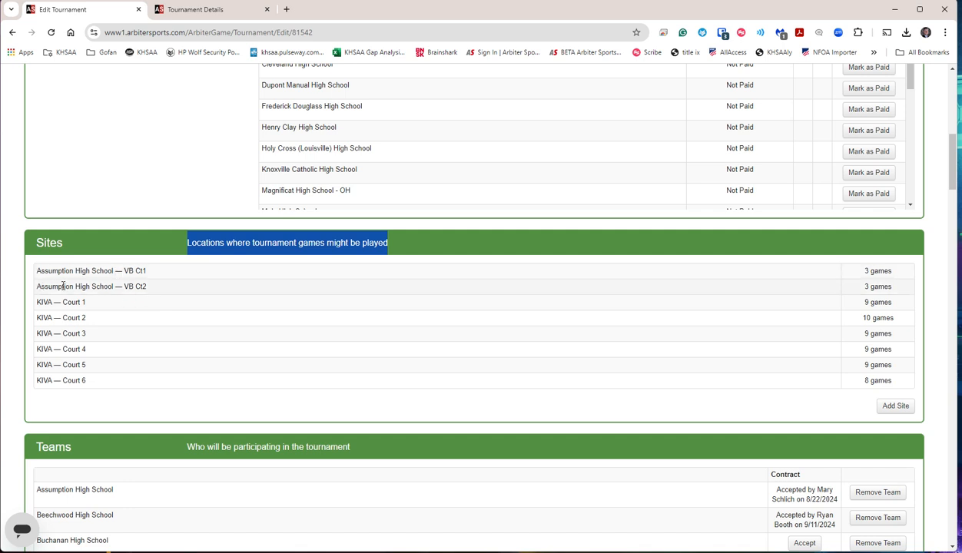
{"action": "mouse_move", "coordinate": [71, 315]}
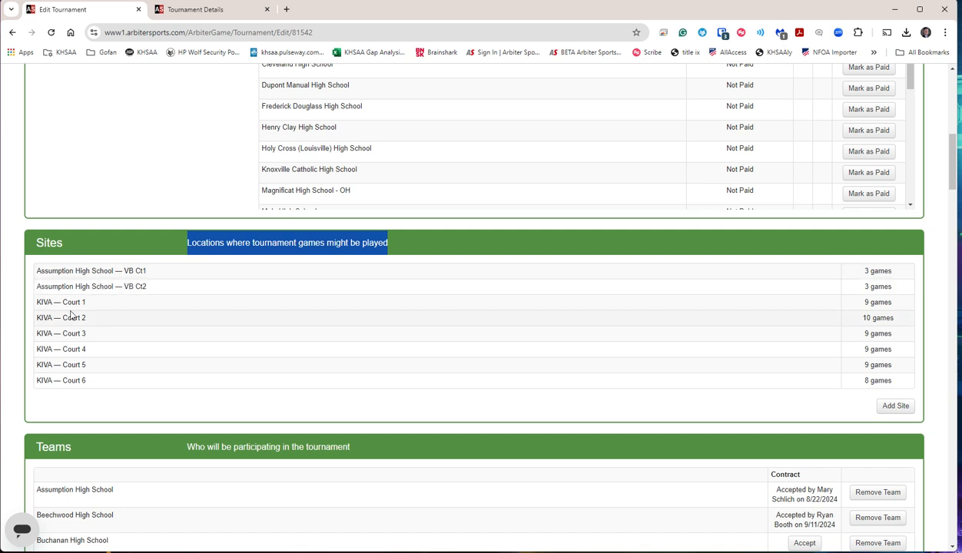
{"action": "mouse_move", "coordinate": [60, 302]}
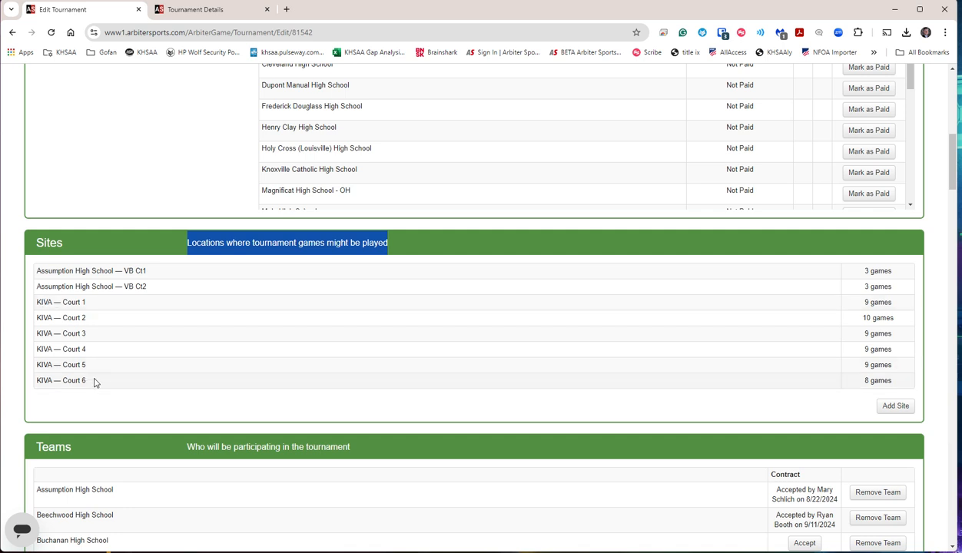
{"action": "mouse_move", "coordinate": [864, 286]}
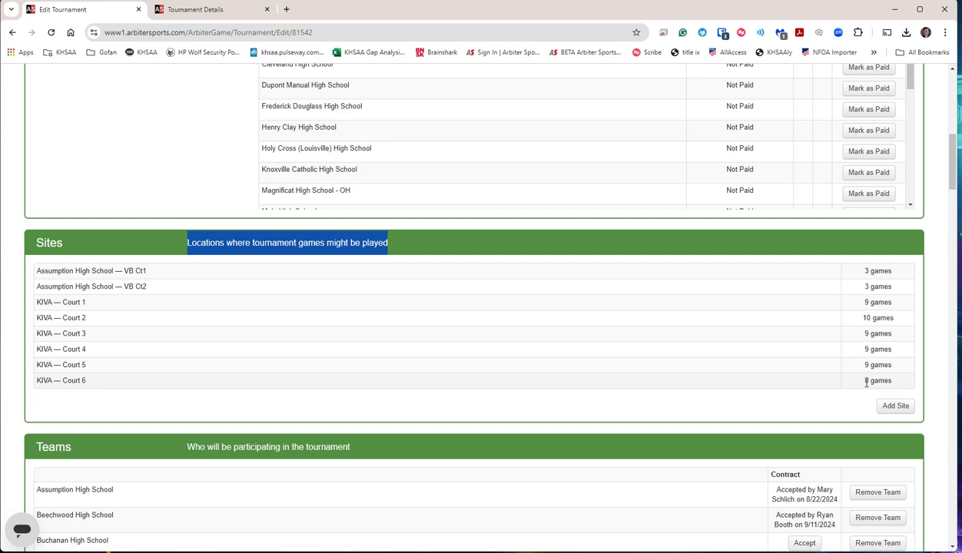
{"action": "scroll", "scroll_direction": "down", "scroll_amount": 3}
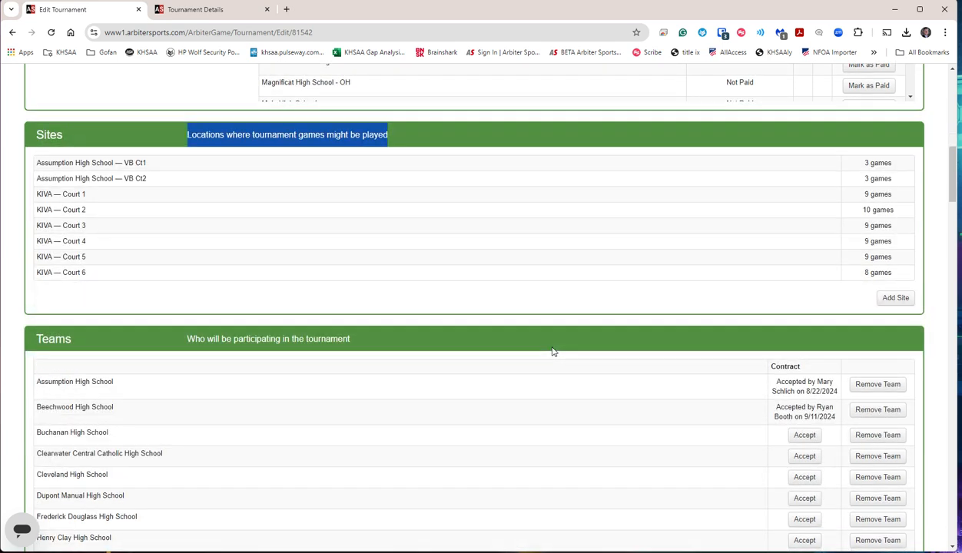
{"action": "scroll", "scroll_direction": "down", "scroll_amount": 3}
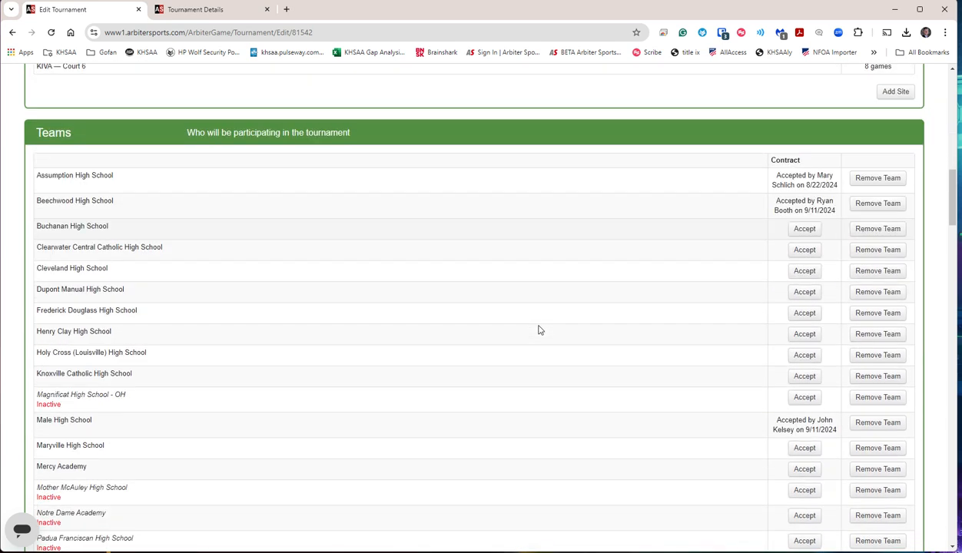
{"action": "scroll", "scroll_direction": "down", "scroll_amount": 3}
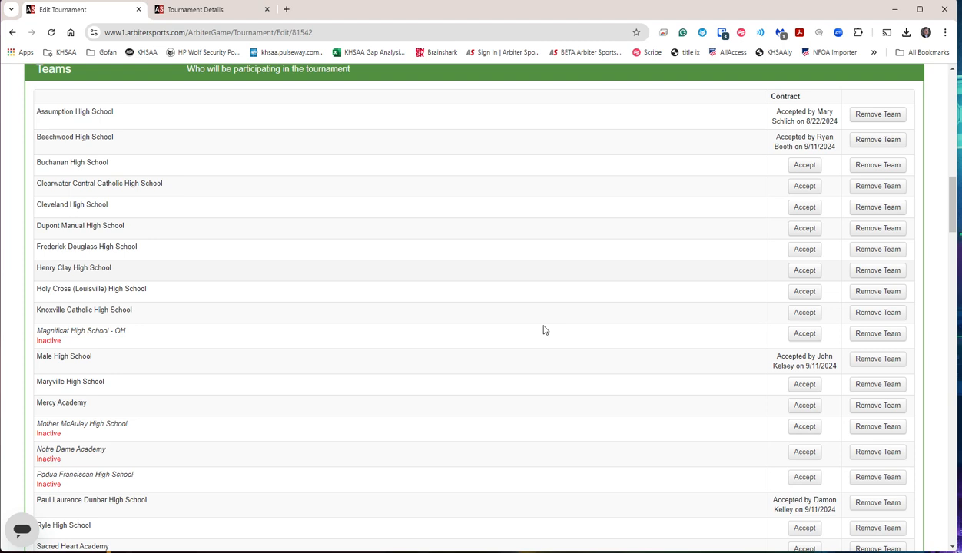
{"action": "scroll", "scroll_direction": "down", "scroll_amount": 3}
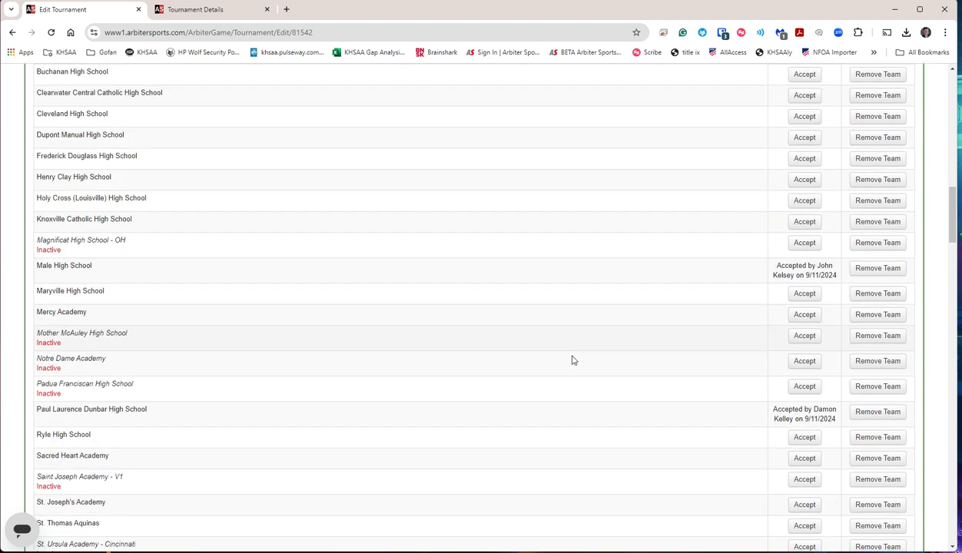
{"action": "scroll", "scroll_direction": "down", "scroll_amount": 3}
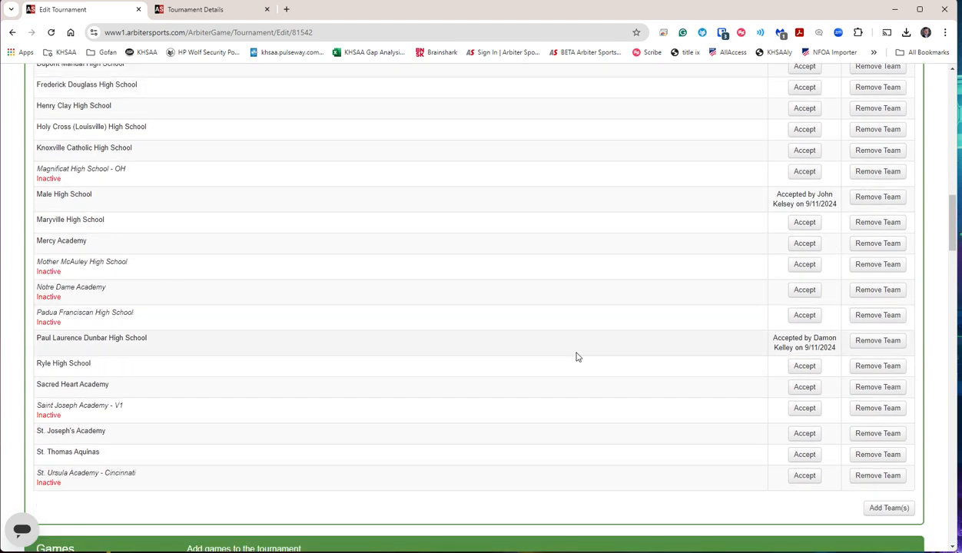
{"action": "mouse_move", "coordinate": [580, 353]}
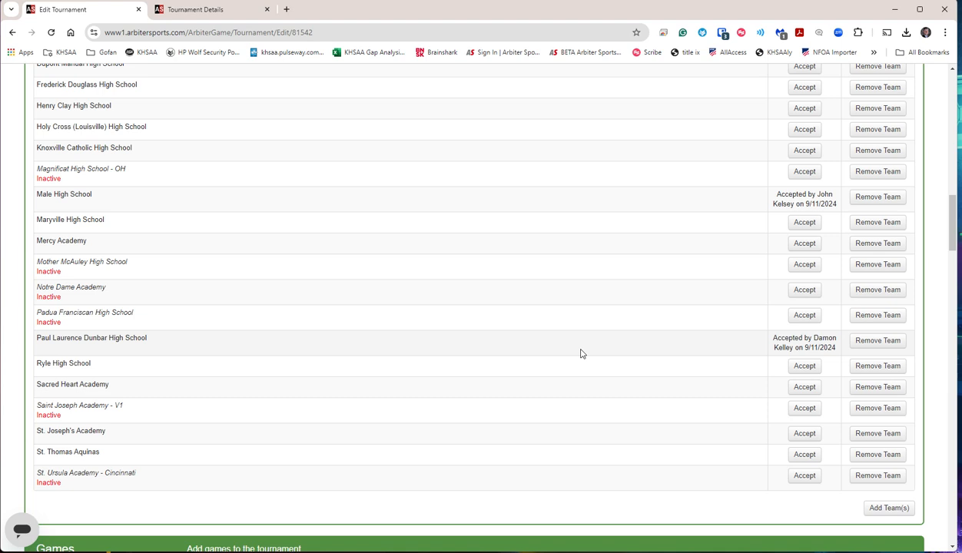
{"action": "scroll", "scroll_direction": "up", "scroll_amount": 3}
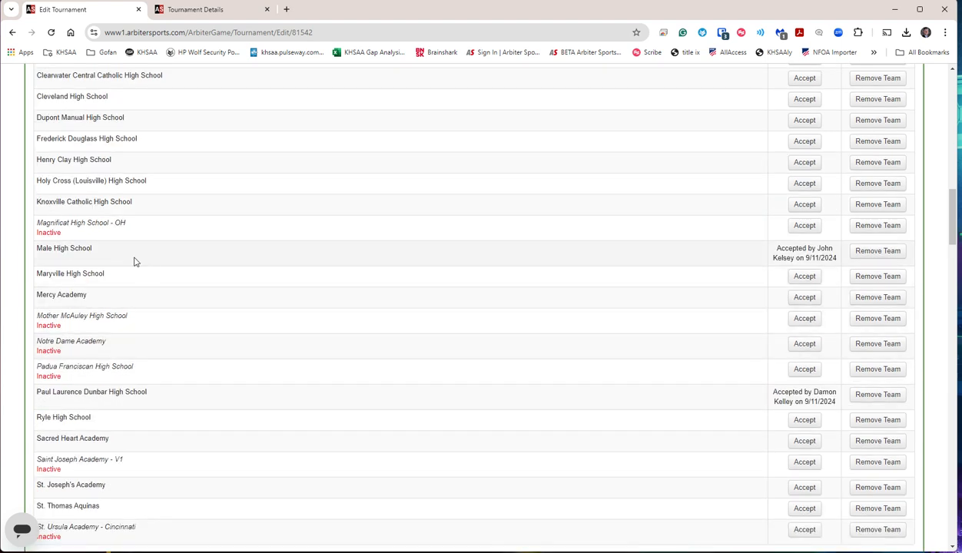
{"action": "double_click", "coordinate": [49, 232]}
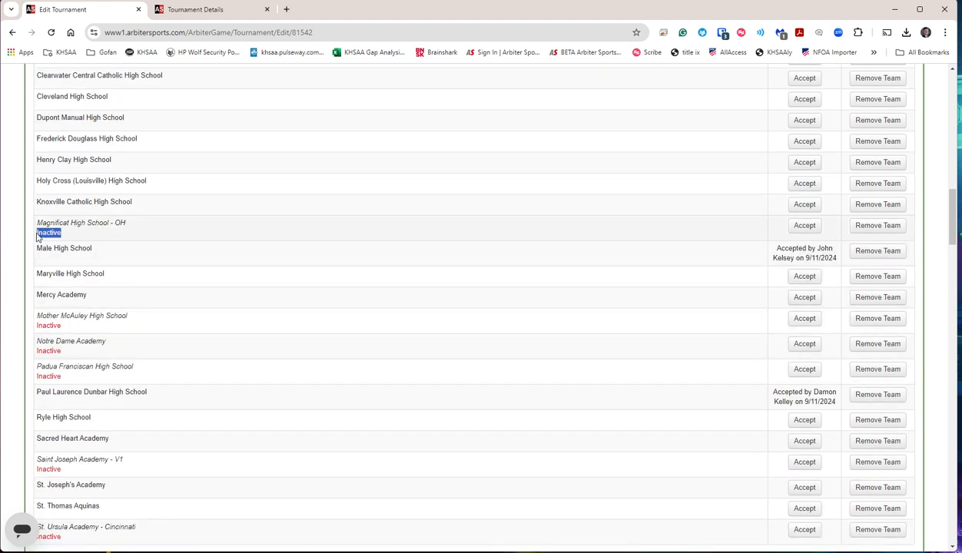
{"action": "mouse_move", "coordinate": [350, 307]}
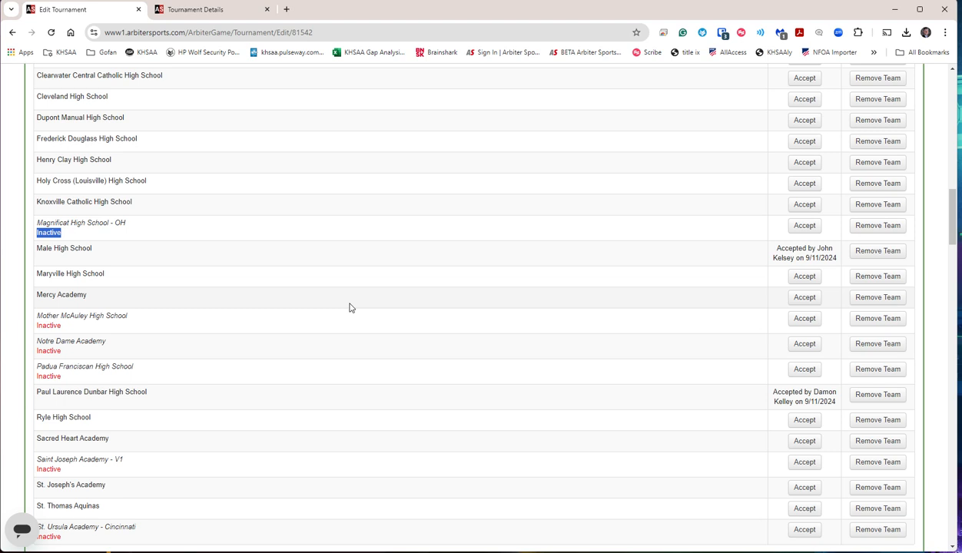
{"action": "mouse_move", "coordinate": [263, 296]}
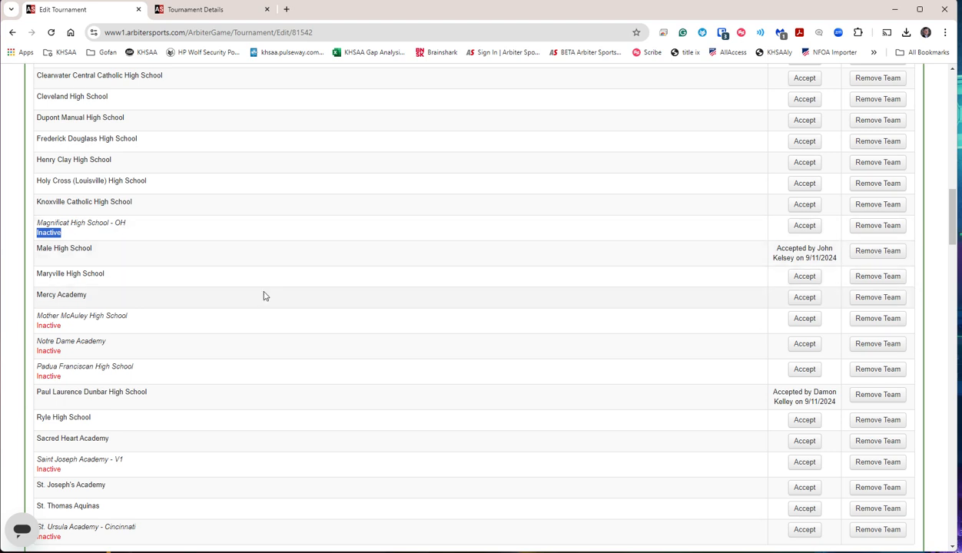
{"action": "scroll", "scroll_direction": "down", "scroll_amount": 3}
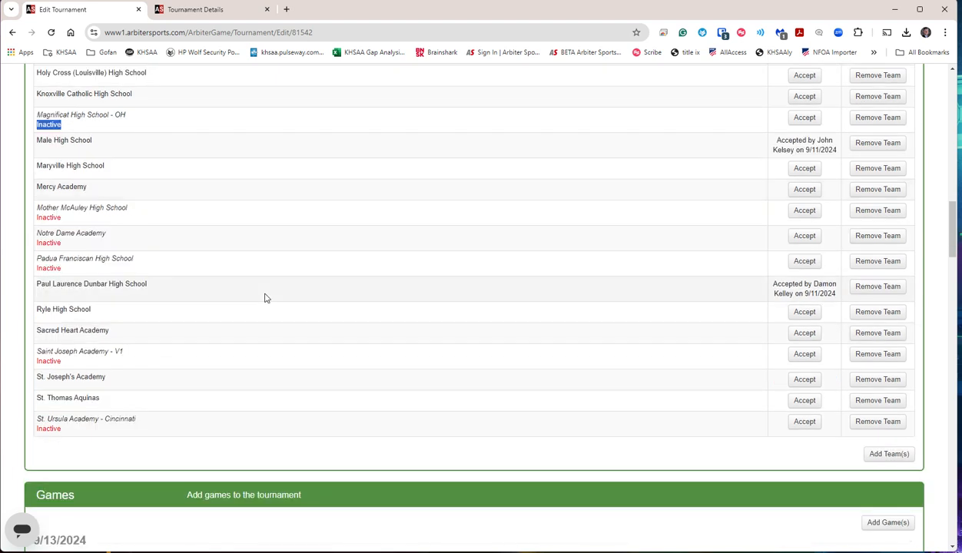
{"action": "mouse_move", "coordinate": [272, 318]}
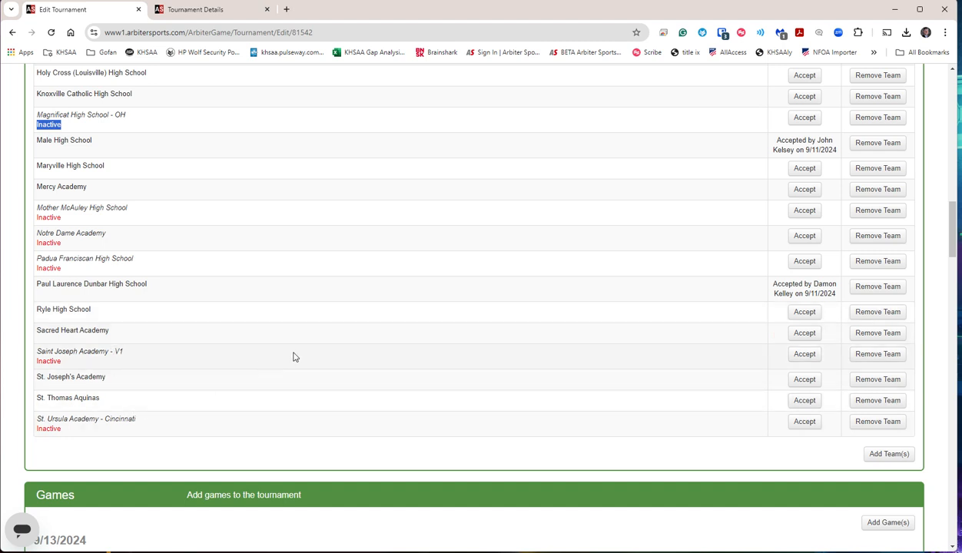
{"action": "scroll", "scroll_direction": "down", "scroll_amount": 3}
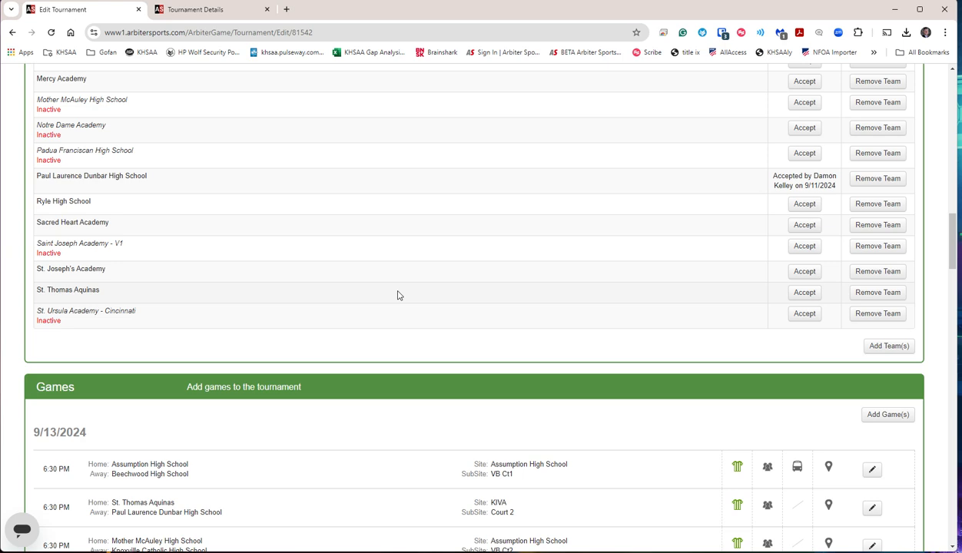
{"action": "scroll", "scroll_direction": "down", "scroll_amount": 3}
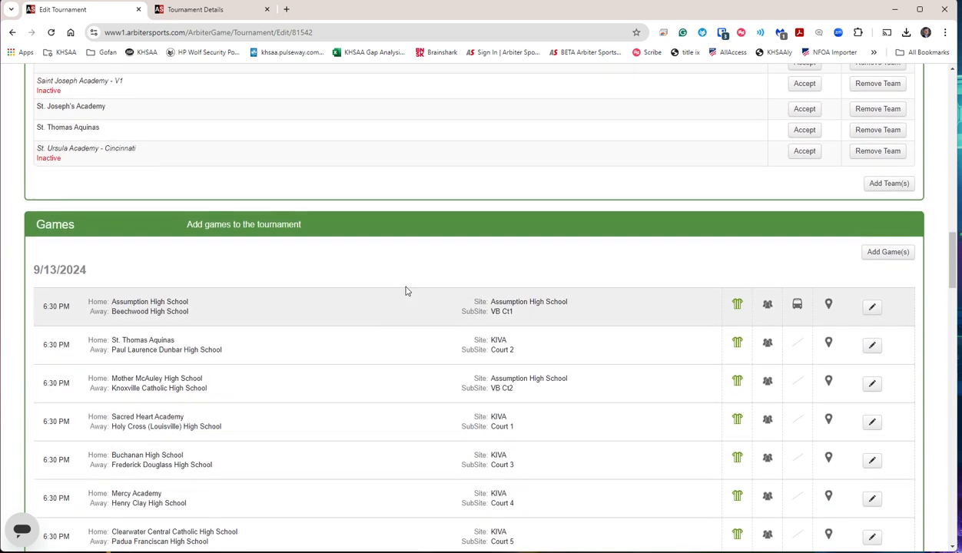
{"action": "scroll", "scroll_direction": "down", "scroll_amount": 3}
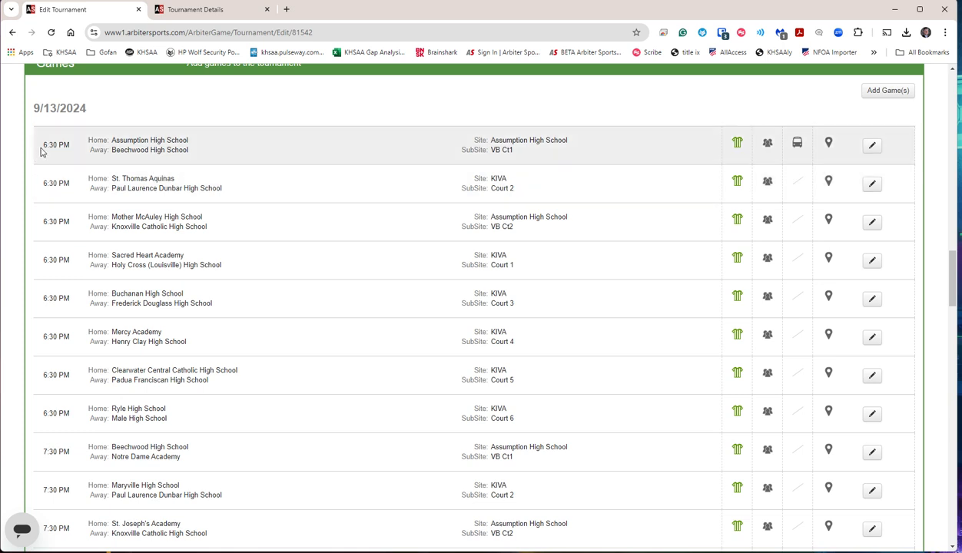
{"action": "mouse_move", "coordinate": [50, 183]}
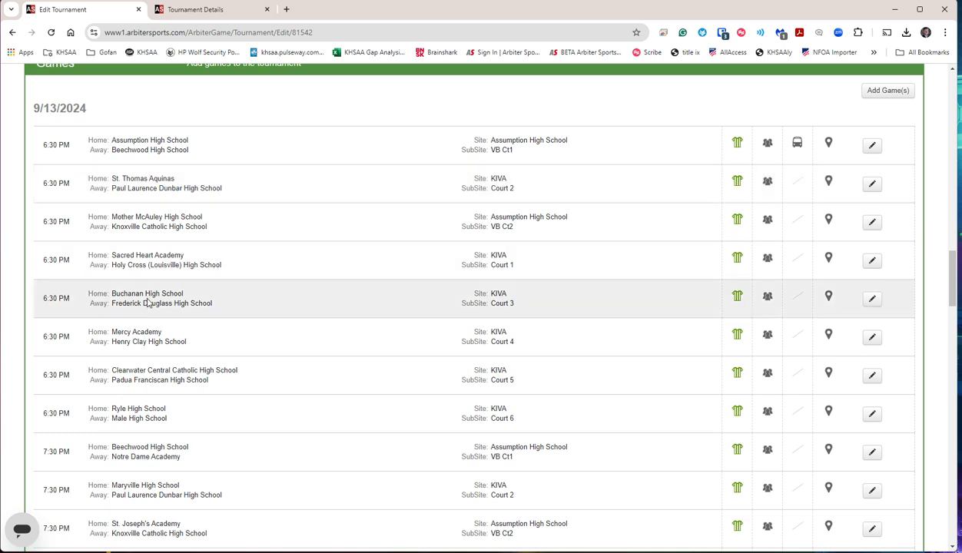
{"action": "mouse_move", "coordinate": [134, 412]}
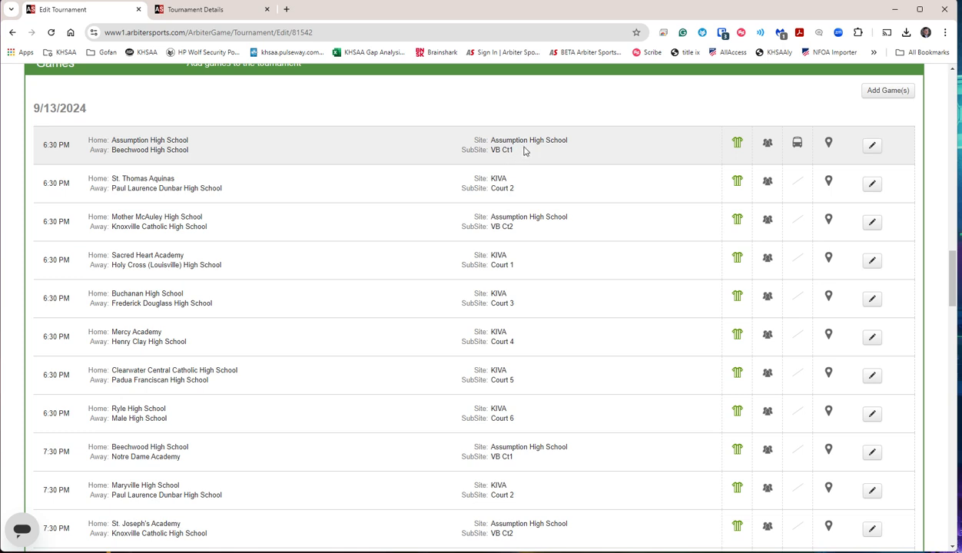
{"action": "mouse_move", "coordinate": [530, 226]}
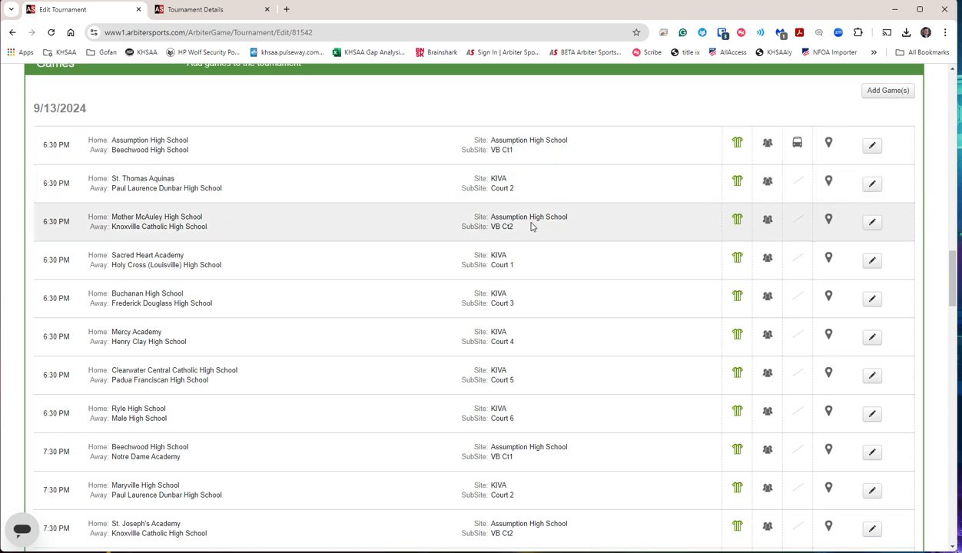
{"action": "mouse_move", "coordinate": [526, 274]}
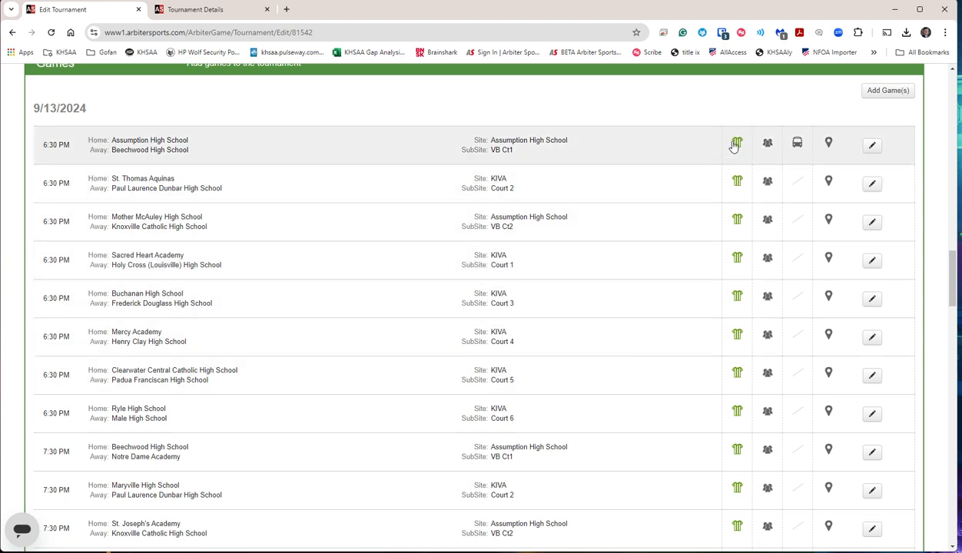
{"action": "left_click", "coordinate": [736, 144]}
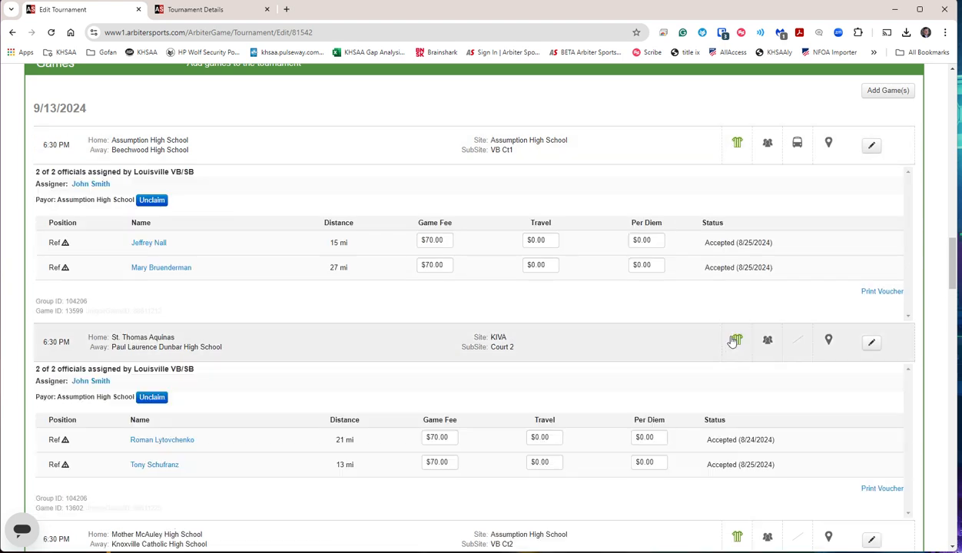
{"action": "scroll", "scroll_direction": "down", "scroll_amount": 3}
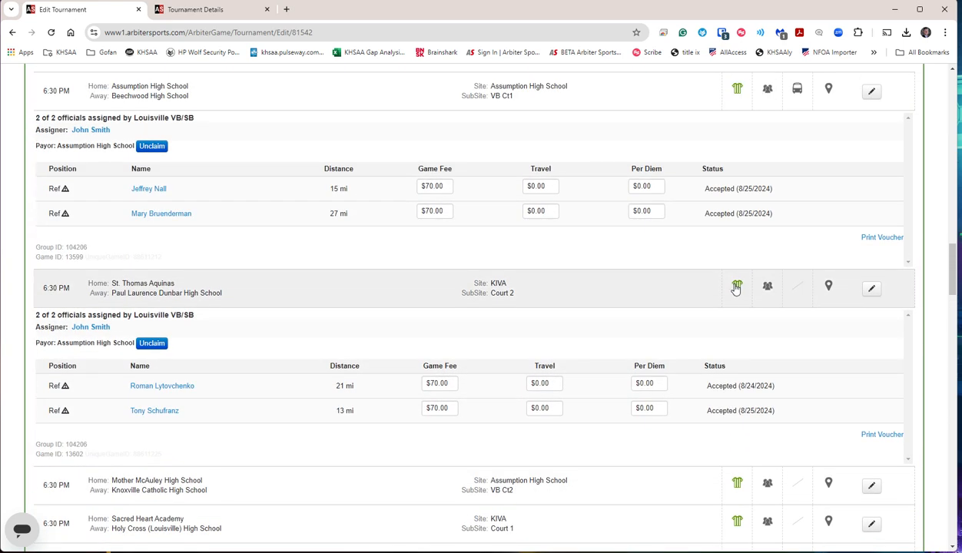
{"action": "scroll", "scroll_direction": "up", "scroll_amount": 3}
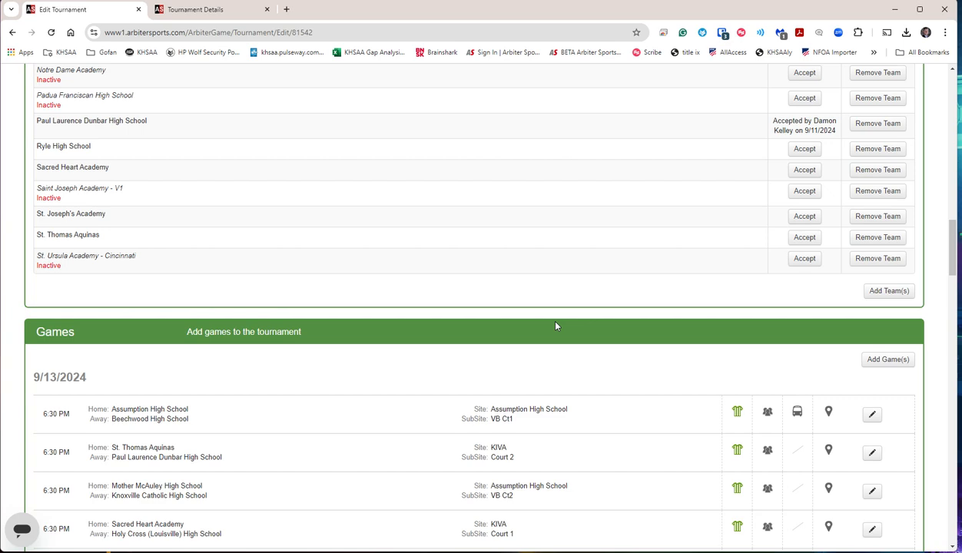
{"action": "scroll", "scroll_direction": "down", "scroll_amount": 3}
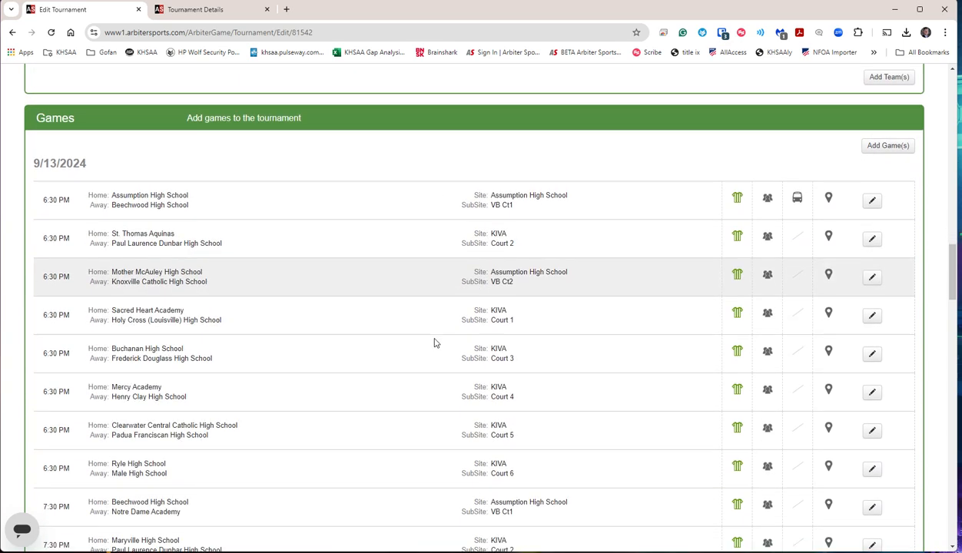
{"action": "scroll", "scroll_direction": "down", "scroll_amount": 3}
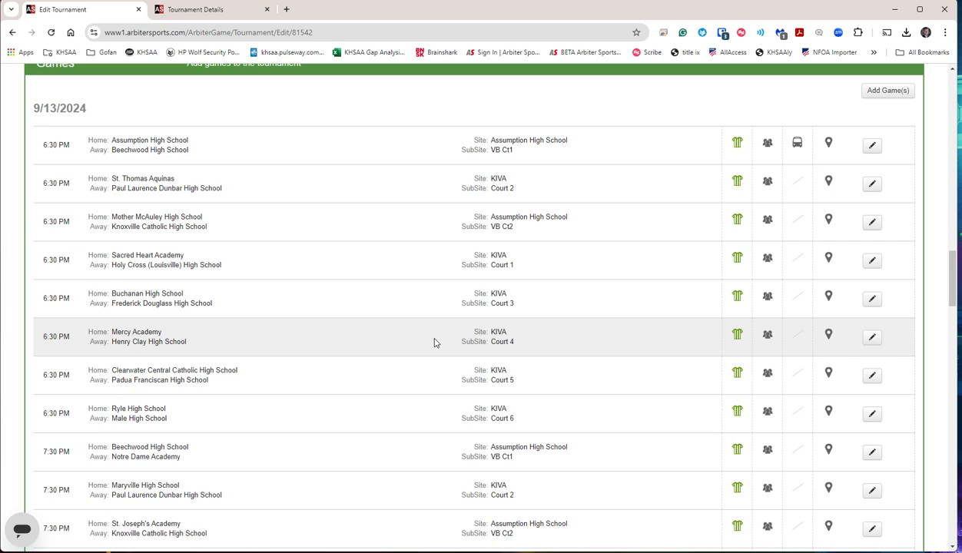
{"action": "mouse_move", "coordinate": [276, 252]}
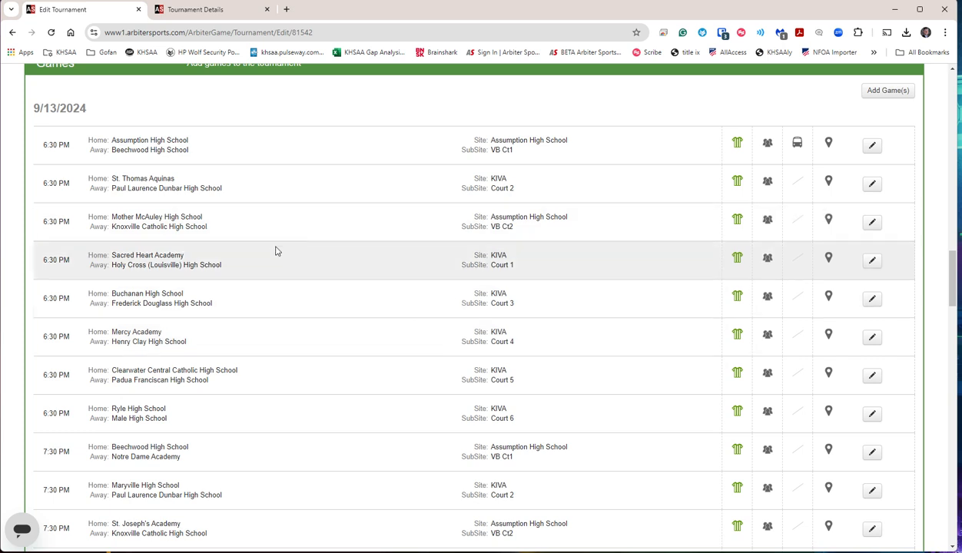
{"action": "mouse_move", "coordinate": [118, 281]}
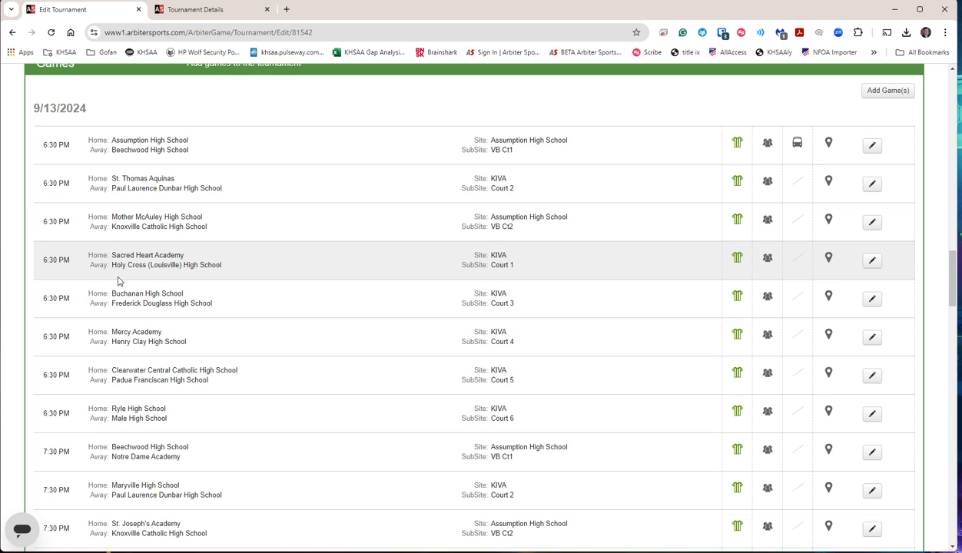
{"action": "mouse_move", "coordinate": [213, 312]}
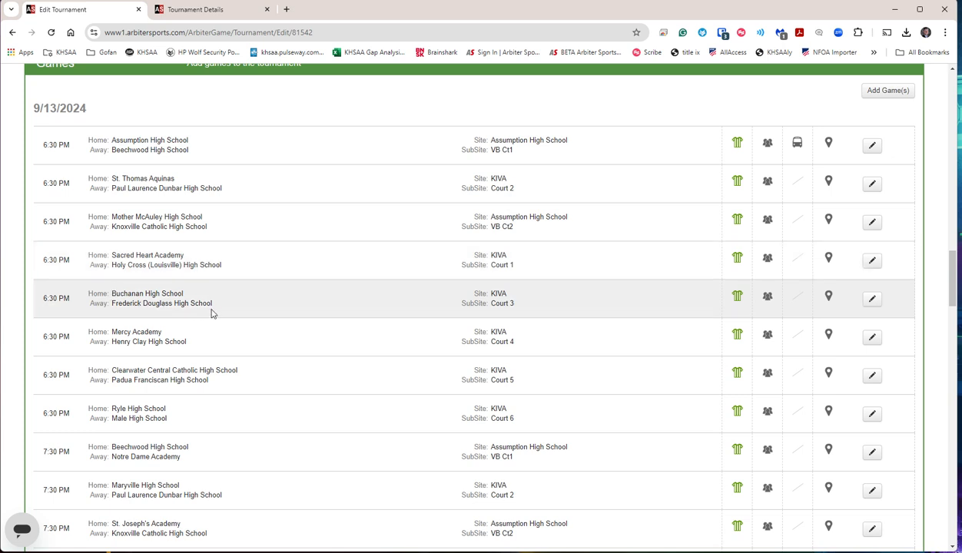
{"action": "mouse_move", "coordinate": [218, 310]}
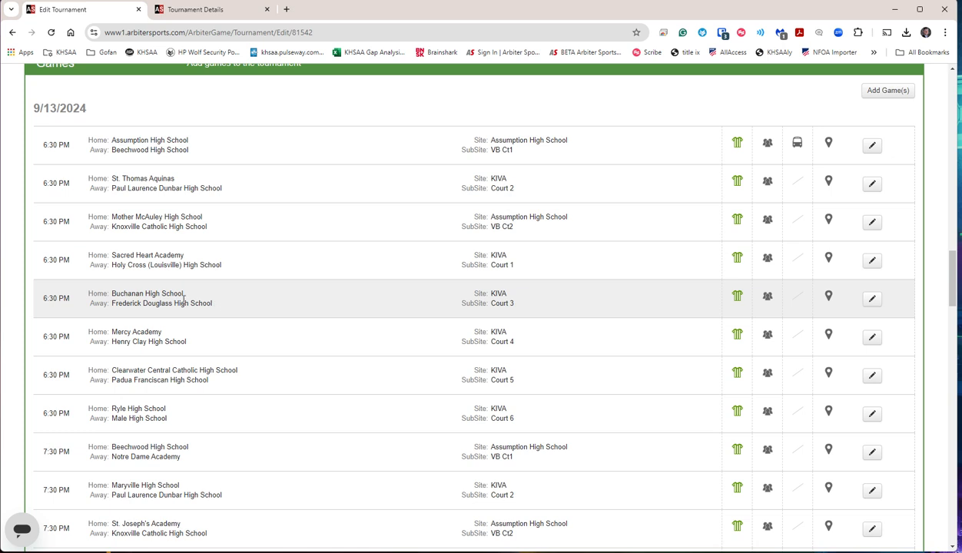
{"action": "mouse_move", "coordinate": [263, 308]}
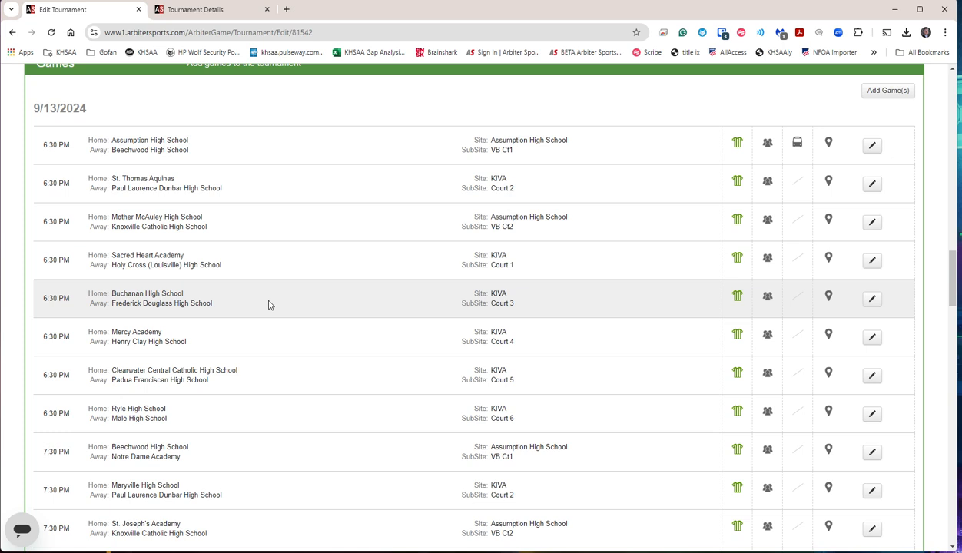
{"action": "mouse_move", "coordinate": [108, 113]}
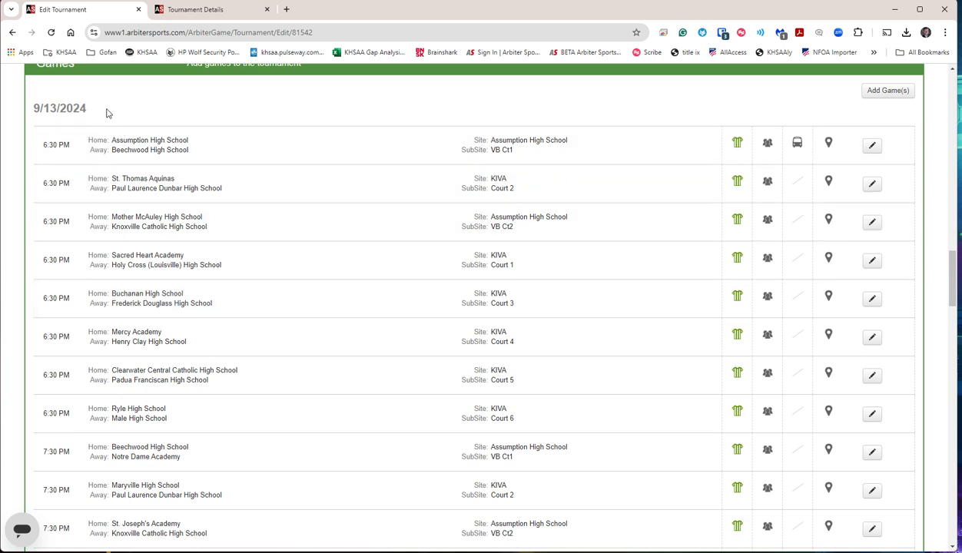
{"action": "mouse_move", "coordinate": [213, 336]}
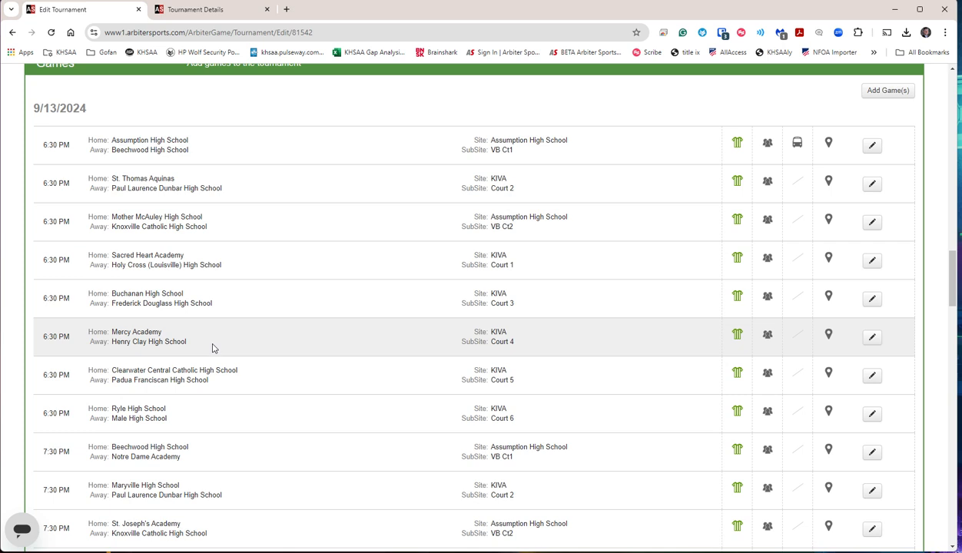
{"action": "mouse_move", "coordinate": [233, 354]}
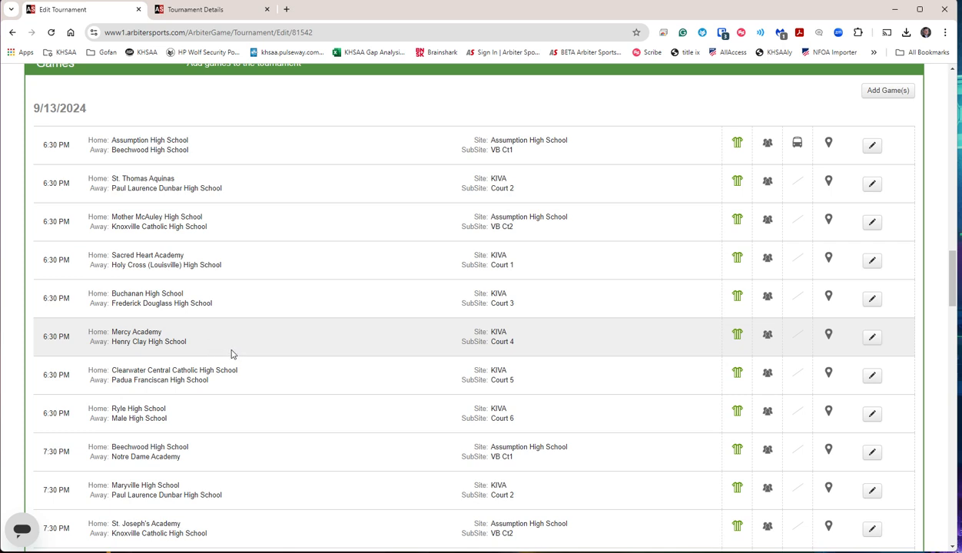
{"action": "mouse_move", "coordinate": [242, 343]}
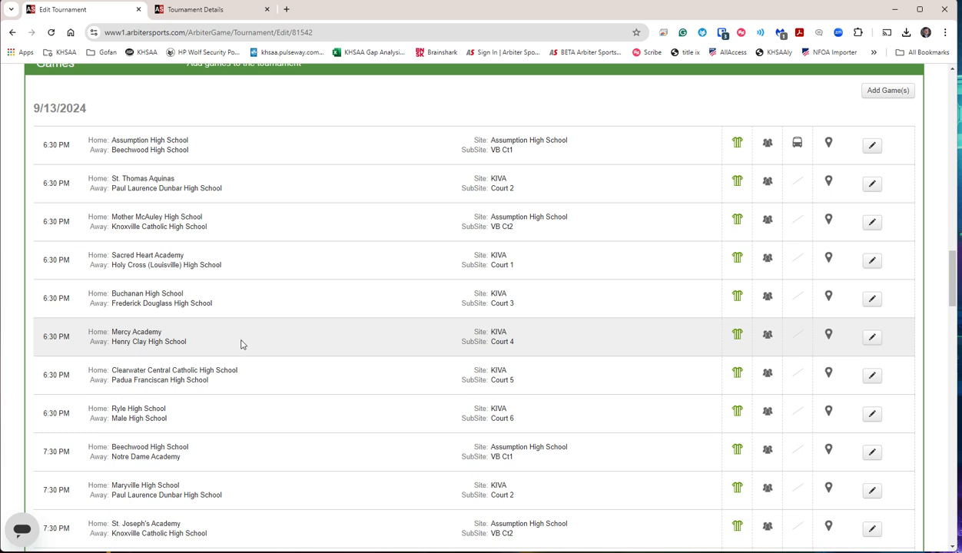
{"action": "mouse_move", "coordinate": [440, 363]}
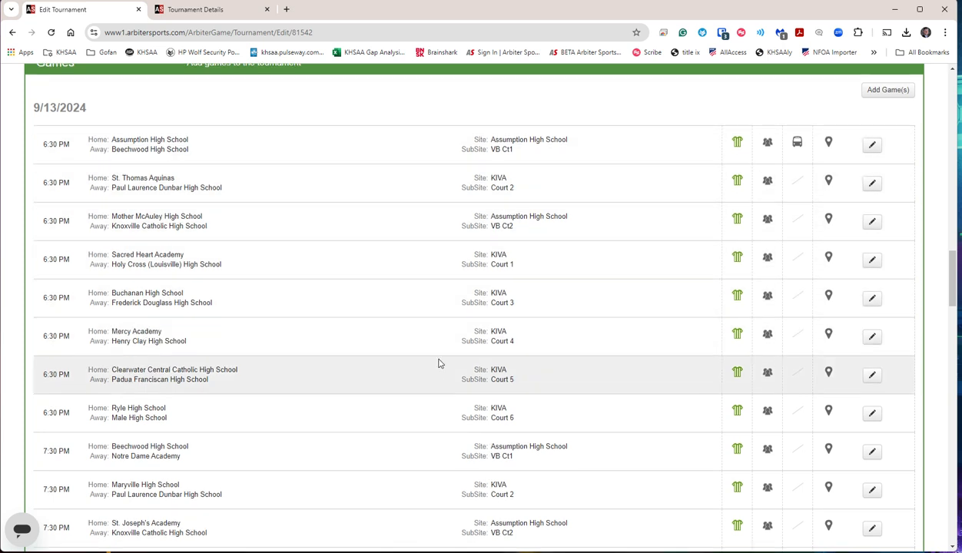
{"action": "scroll", "scroll_direction": "down", "scroll_amount": 3}
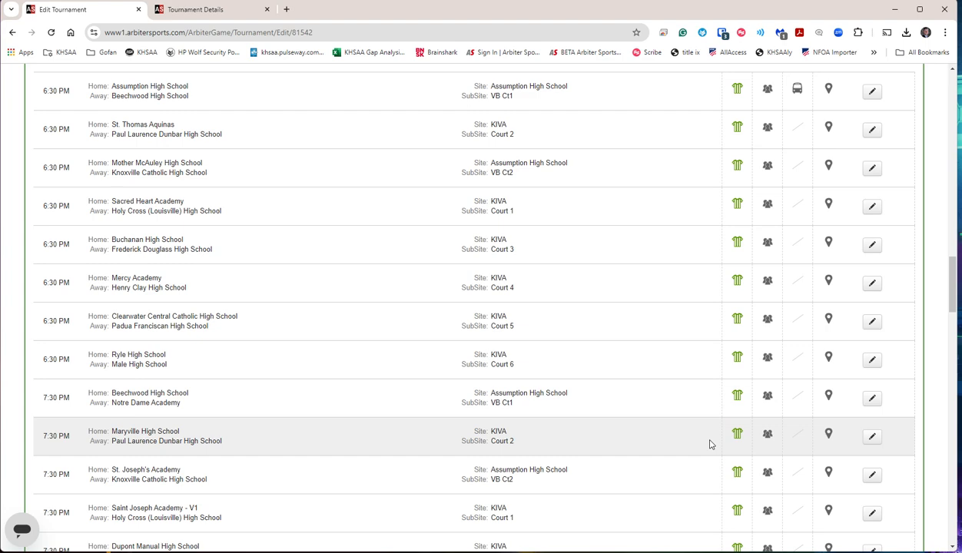
{"action": "scroll", "scroll_direction": "down", "scroll_amount": 3}
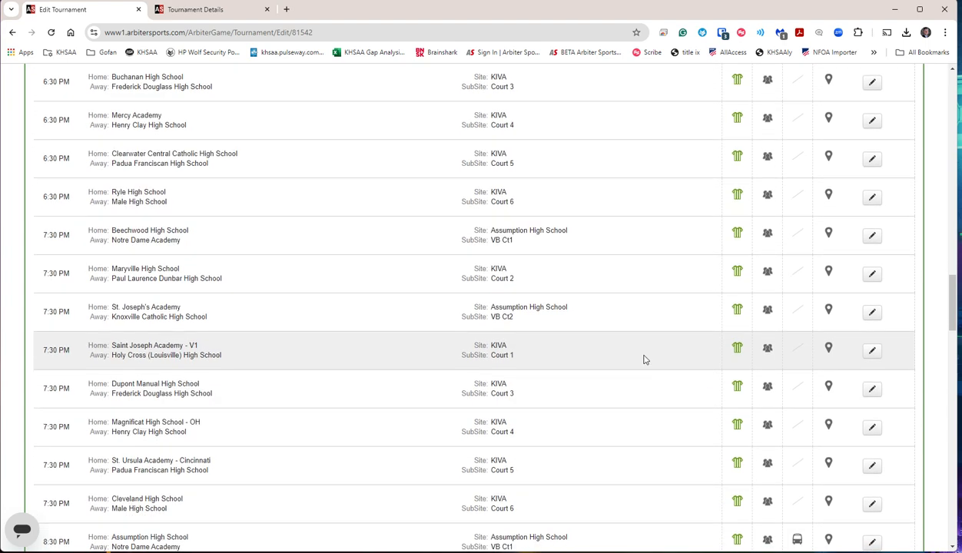
{"action": "scroll", "scroll_direction": "down", "scroll_amount": 3}
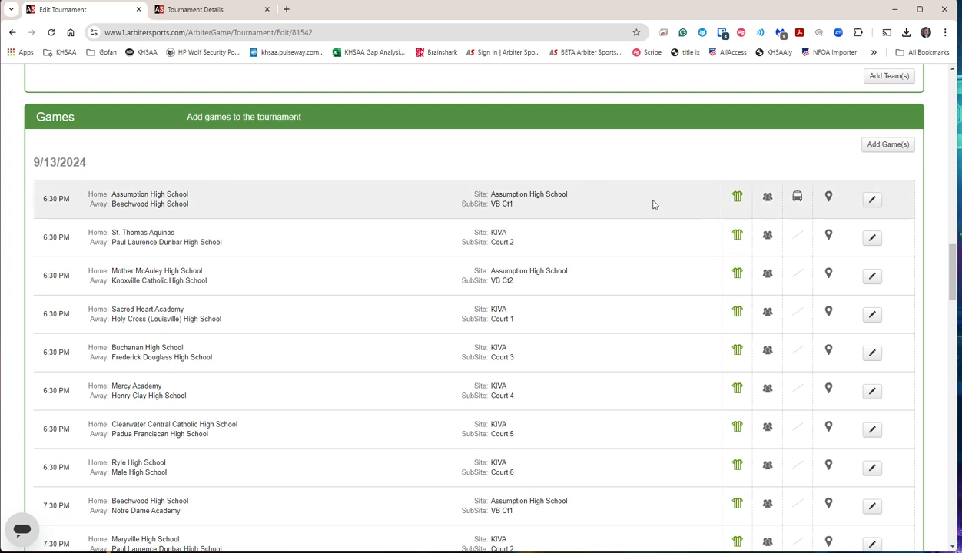
{"action": "mouse_move", "coordinate": [707, 204]}
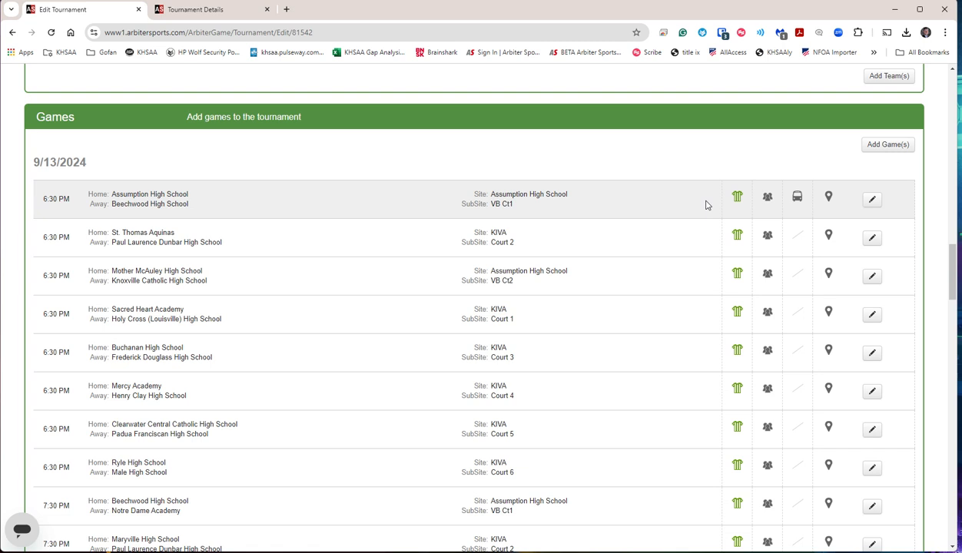
{"action": "mouse_move", "coordinate": [586, 191]}
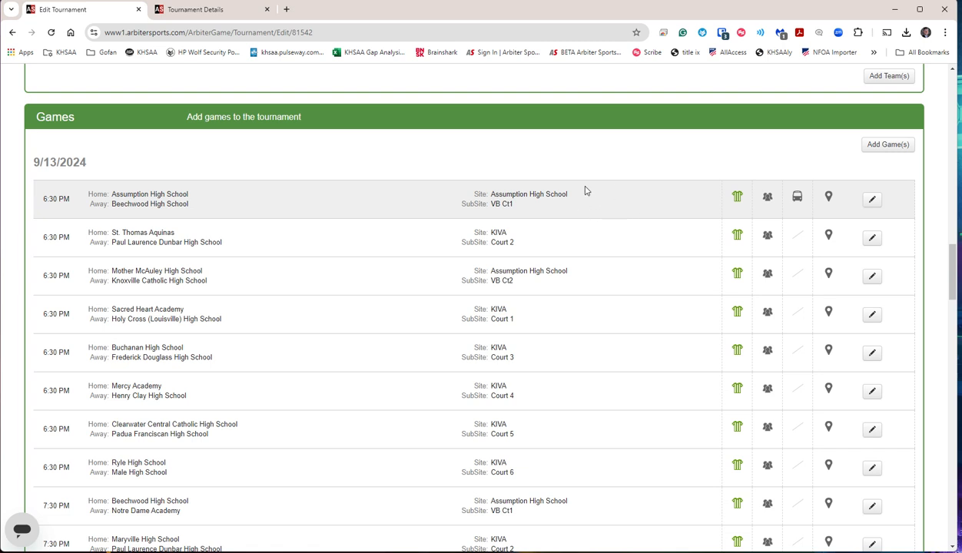
{"action": "mouse_move", "coordinate": [699, 208]}
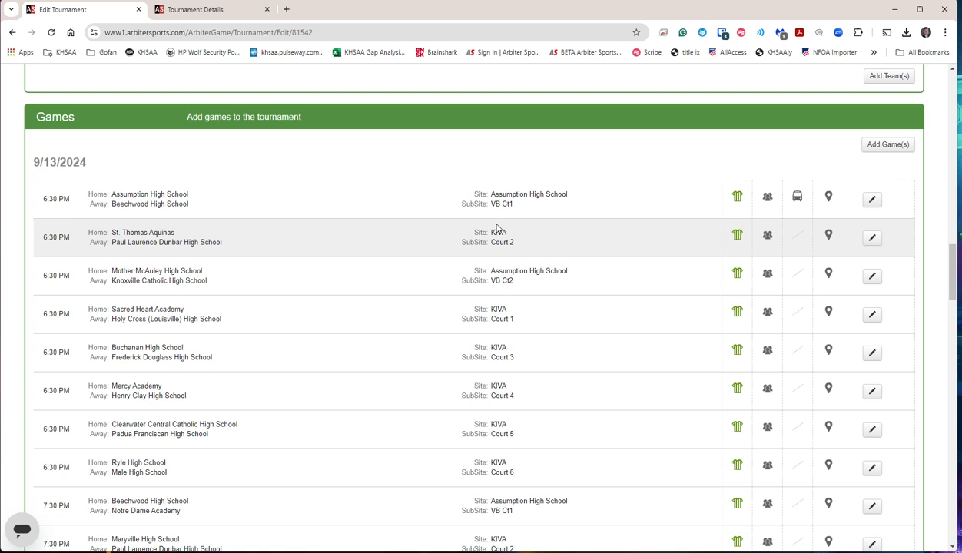
{"action": "mouse_move", "coordinate": [429, 276]}
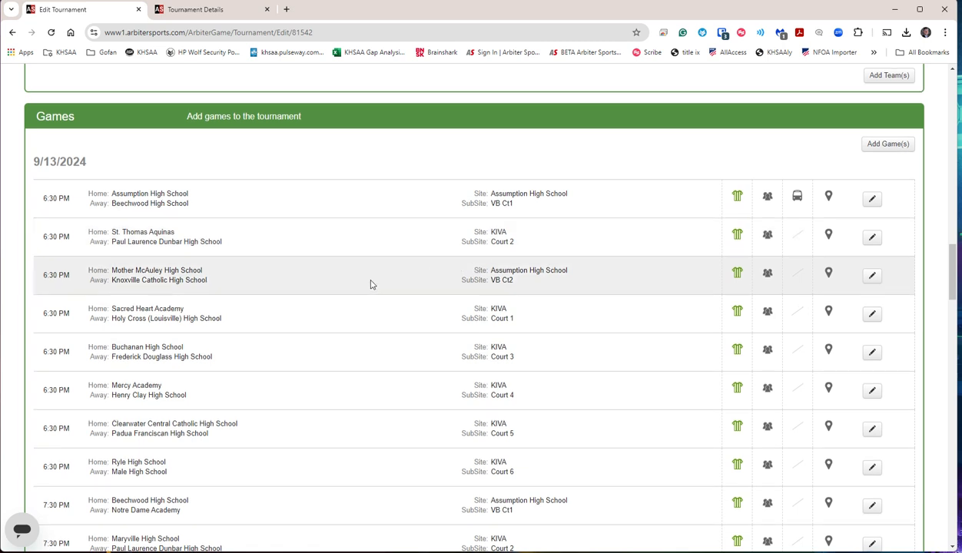
{"action": "scroll", "scroll_direction": "down", "scroll_amount": 3}
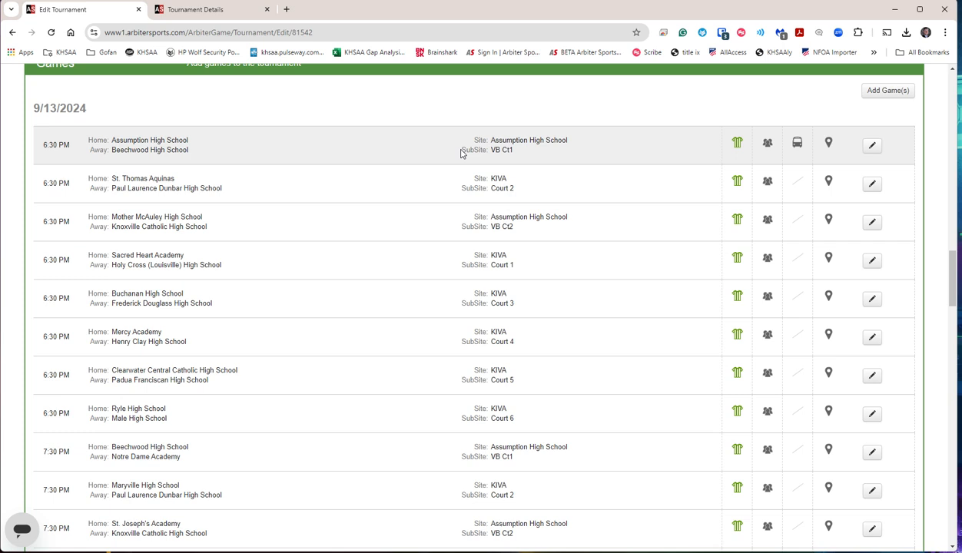
{"action": "mouse_move", "coordinate": [209, 150]}
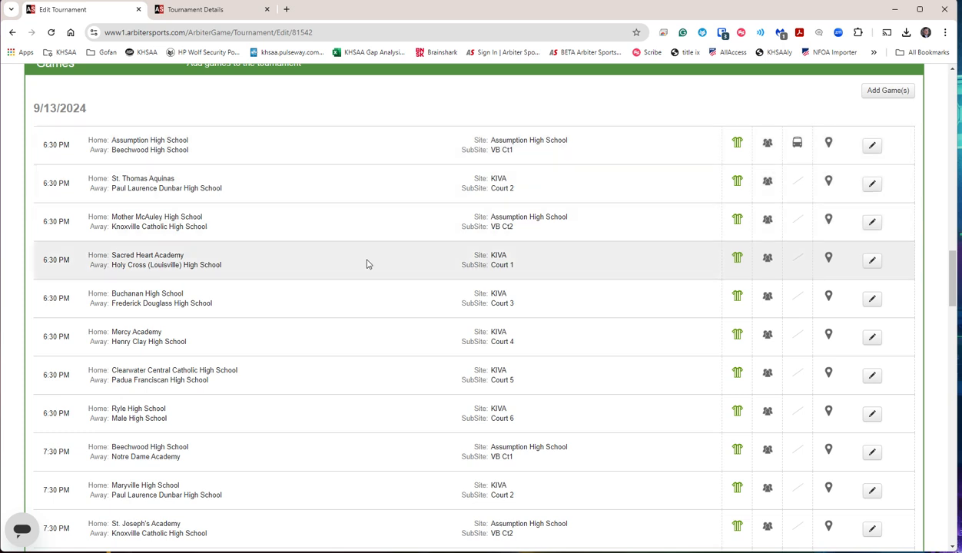
{"action": "scroll", "scroll_direction": "down", "scroll_amount": 3}
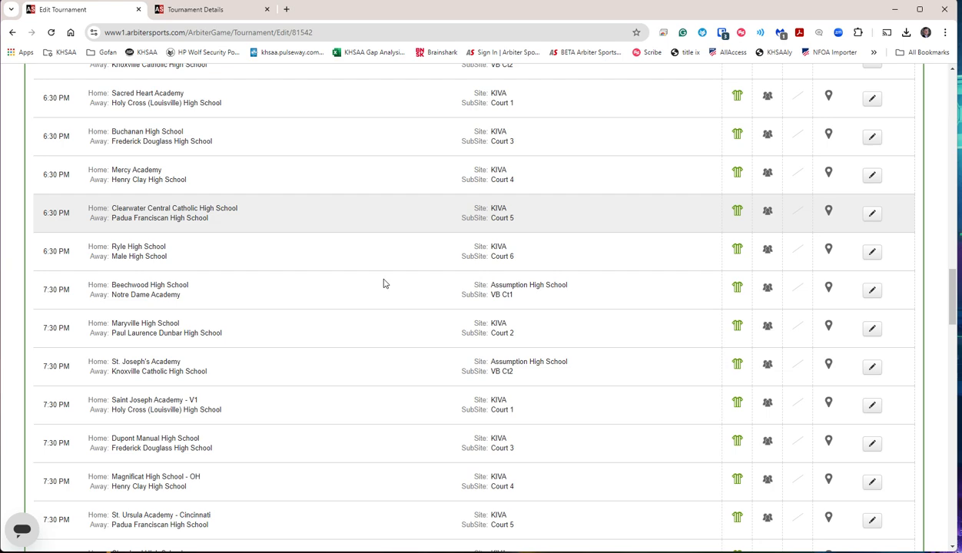
{"action": "scroll", "scroll_direction": "down", "scroll_amount": 3}
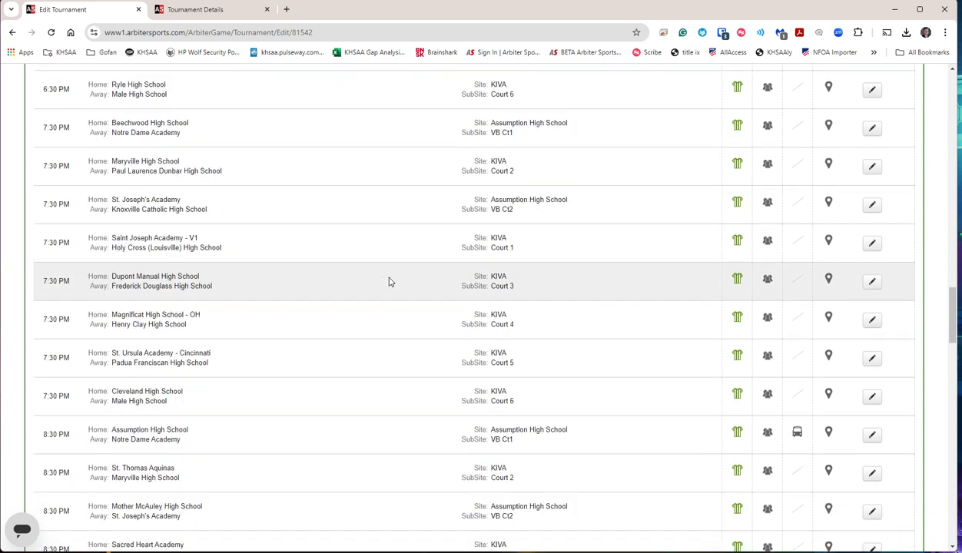
{"action": "scroll", "scroll_direction": "down", "scroll_amount": 3}
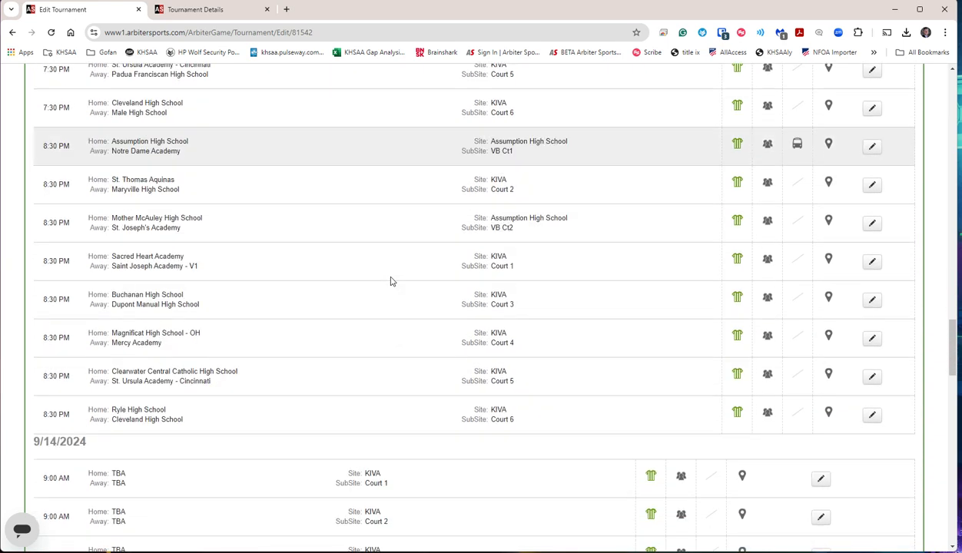
{"action": "scroll", "scroll_direction": "down", "scroll_amount": 3}
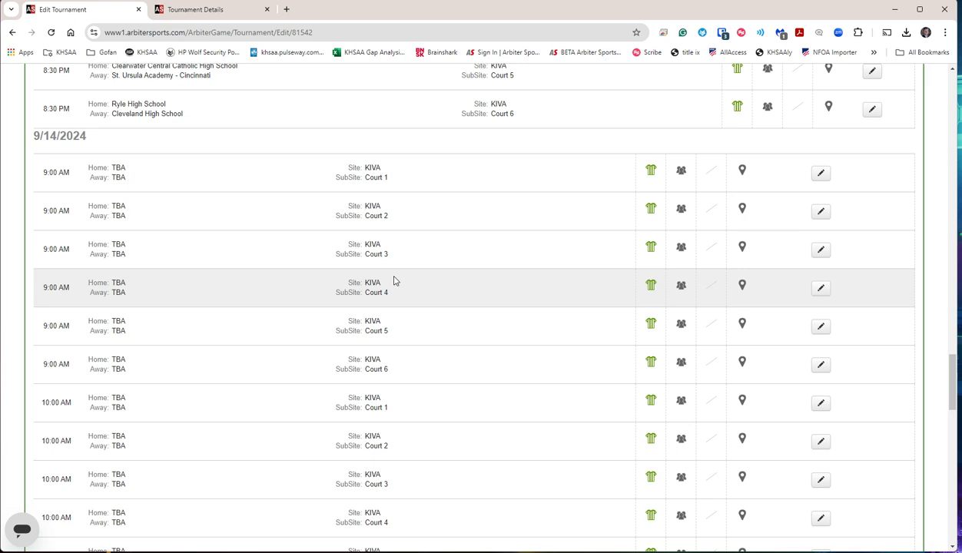
{"action": "scroll", "scroll_direction": "down", "scroll_amount": 3}
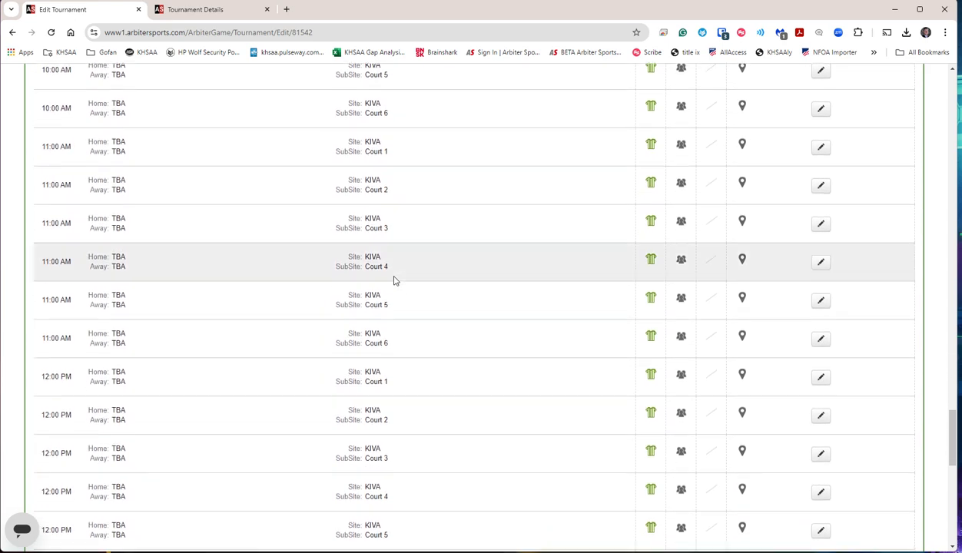
{"action": "scroll", "scroll_direction": "down", "scroll_amount": 3}
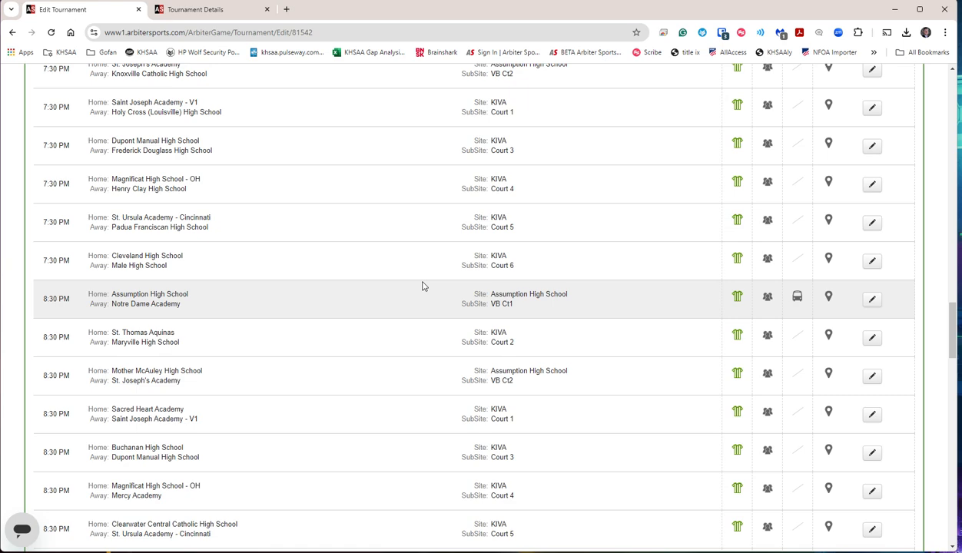
{"action": "scroll", "scroll_direction": "down", "scroll_amount": 3}
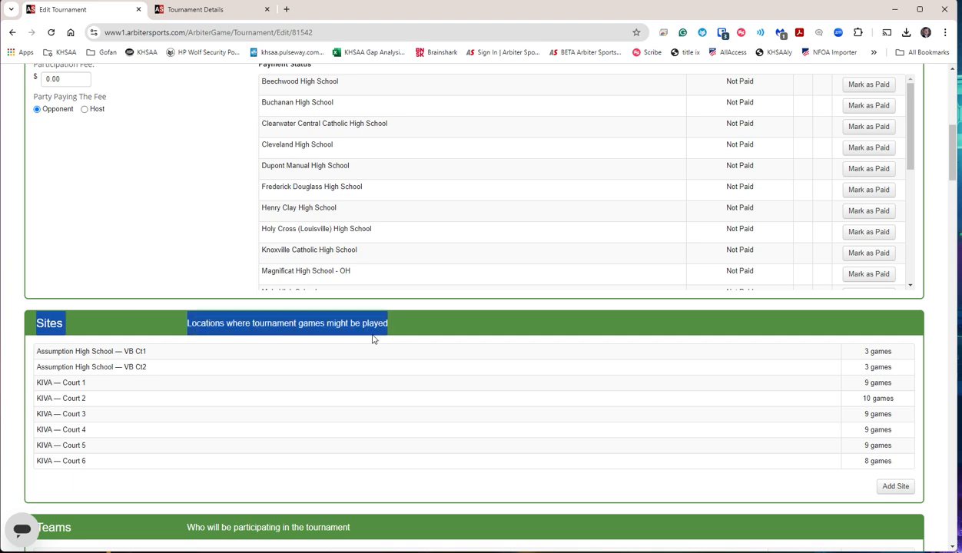
- Go to Resources > Sites to list the school's 7 sites, including KIVA
{"action": "scroll", "scroll_direction": "down", "scroll_amount": 3}
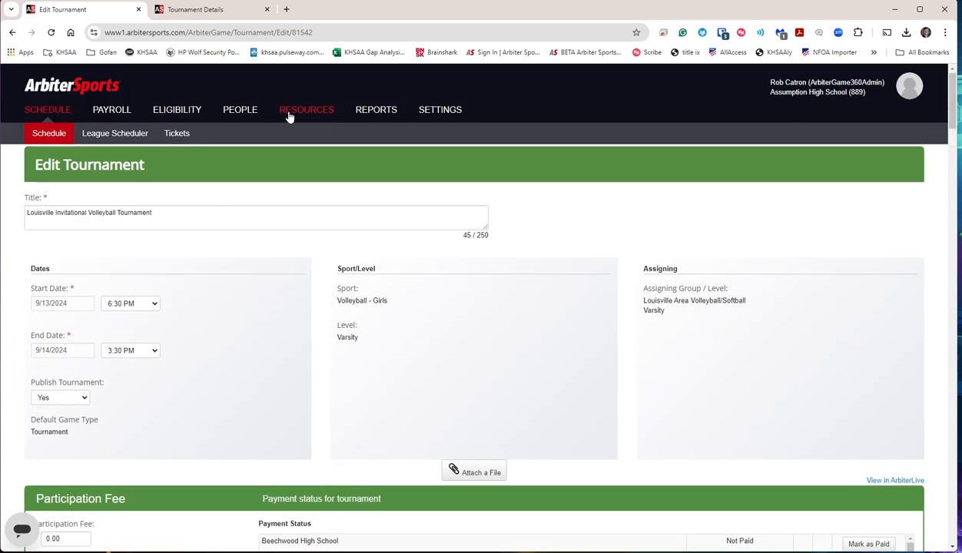
{"action": "left_click", "coordinate": [305, 110]}
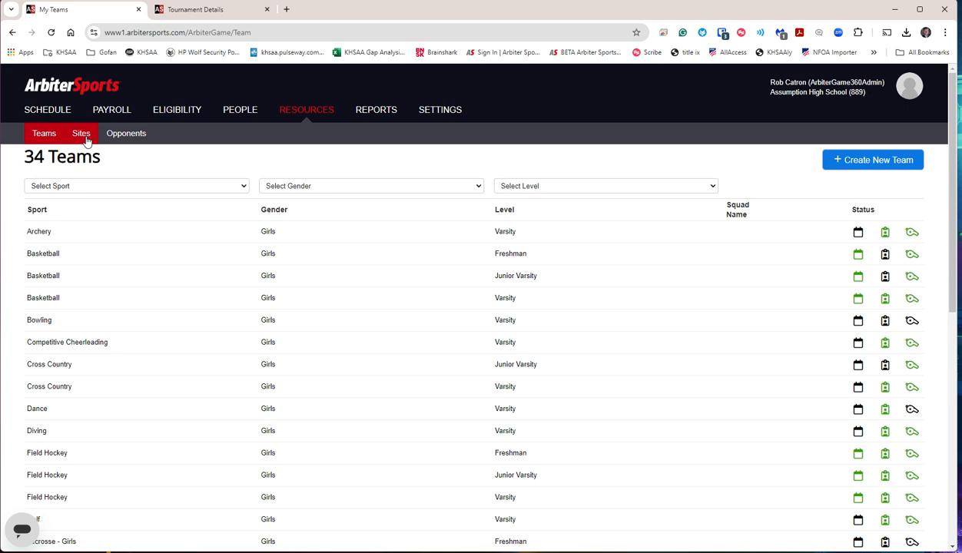
{"action": "left_click", "coordinate": [82, 133]}
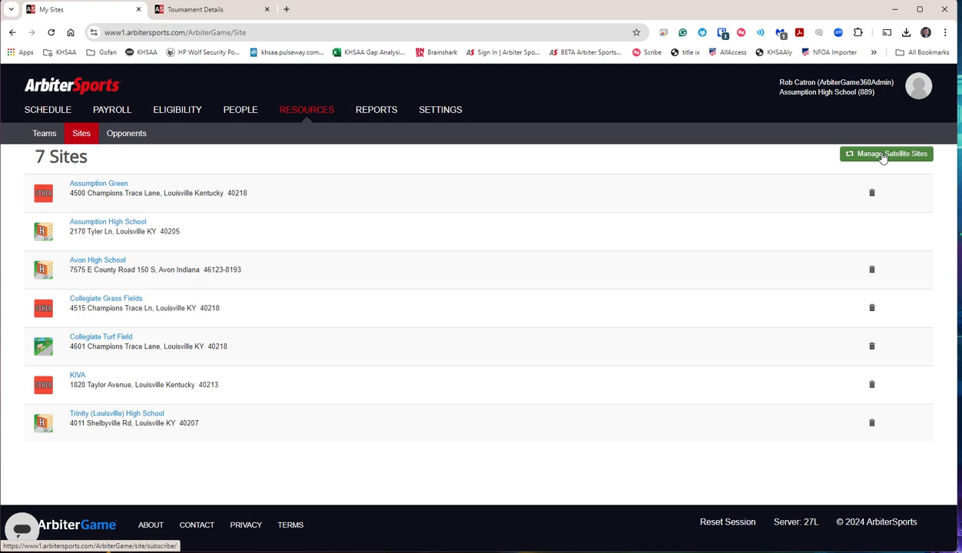
{"action": "left_click", "coordinate": [887, 154]}
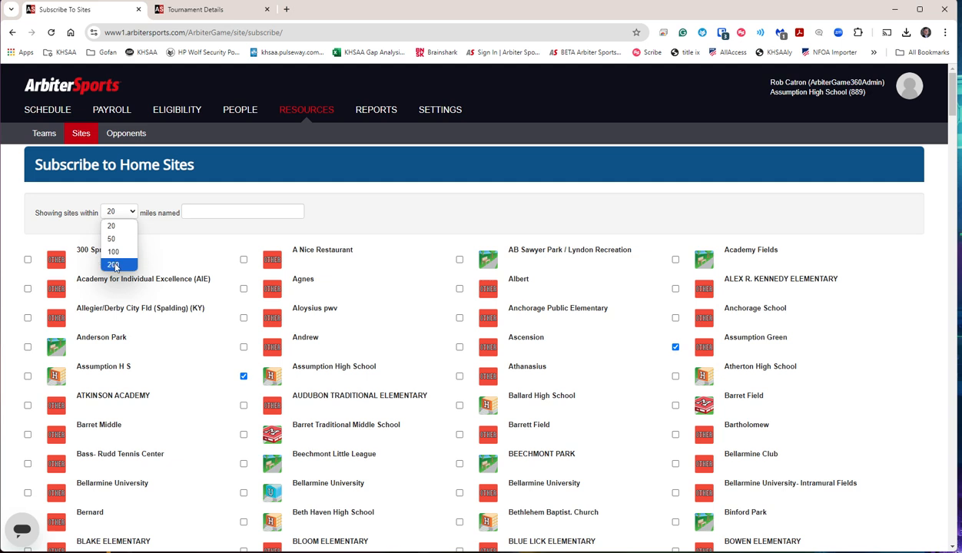
{"action": "left_click", "coordinate": [112, 264]}
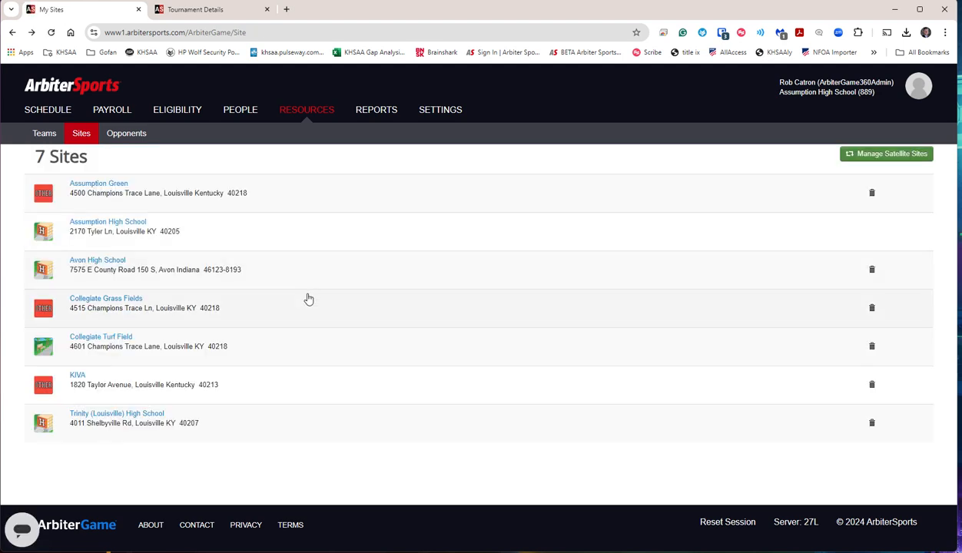
{"action": "mouse_move", "coordinate": [79, 351]}
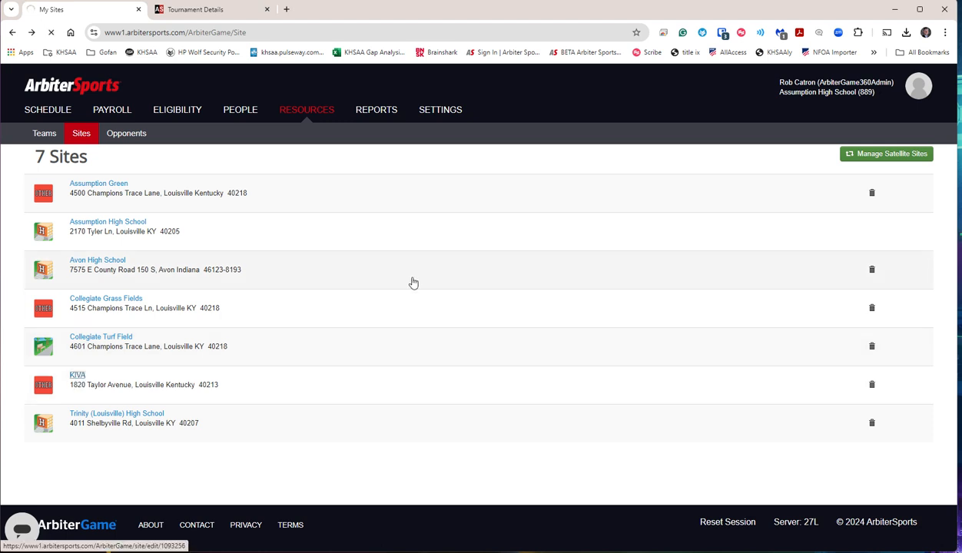
- Inspect KIVA's 1820 Taylor Avenue address and Court 1 settings, cancelling without changes
{"action": "left_click", "coordinate": [77, 375]}
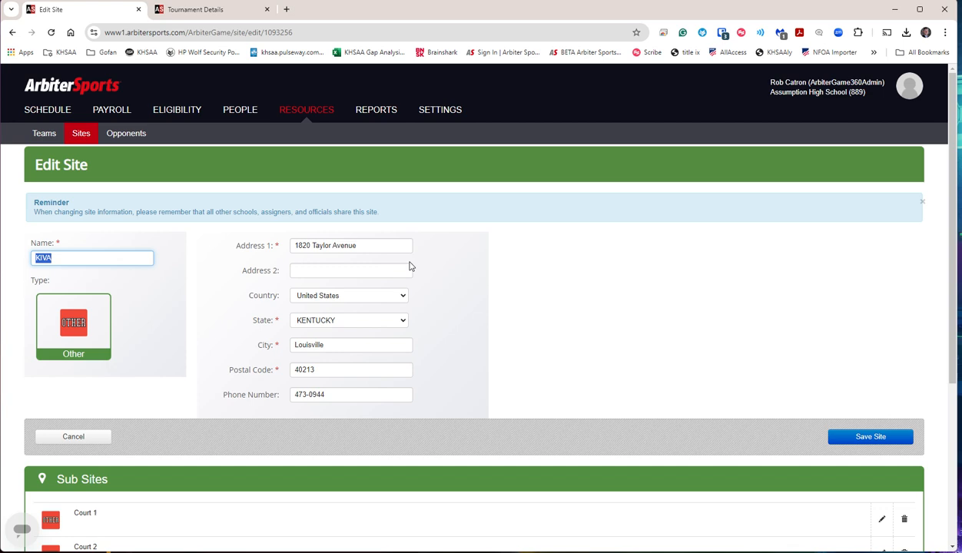
{"action": "scroll", "scroll_direction": "down", "scroll_amount": 3}
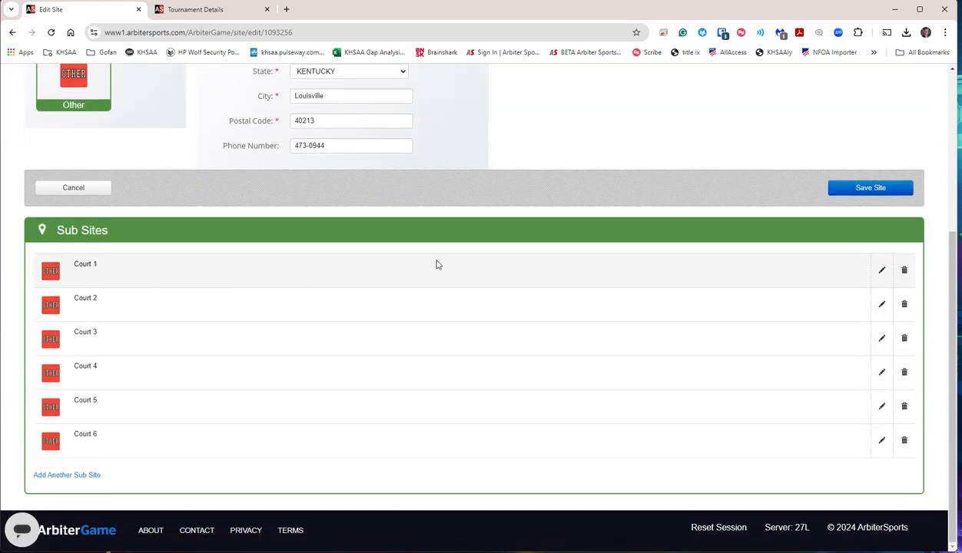
{"action": "mouse_move", "coordinate": [863, 282]}
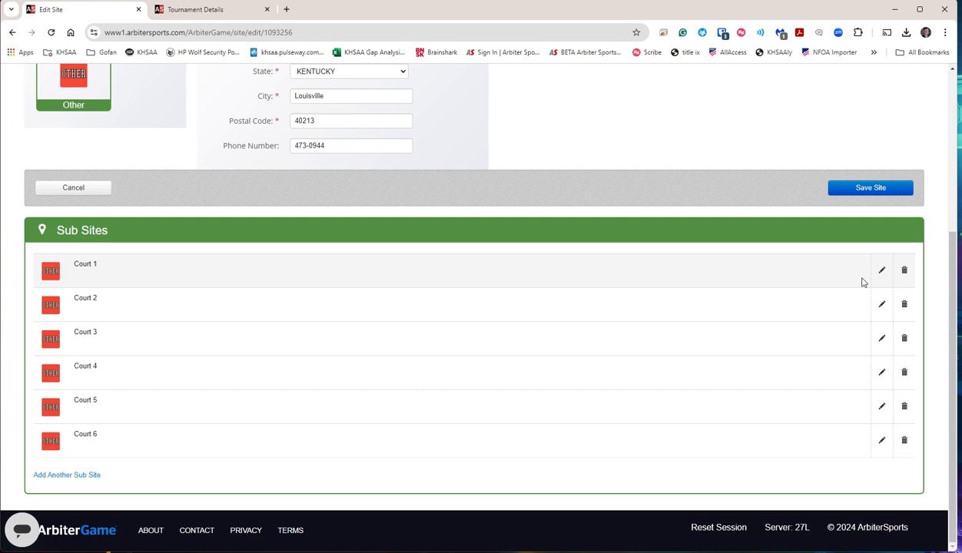
{"action": "left_click", "coordinate": [881, 270]}
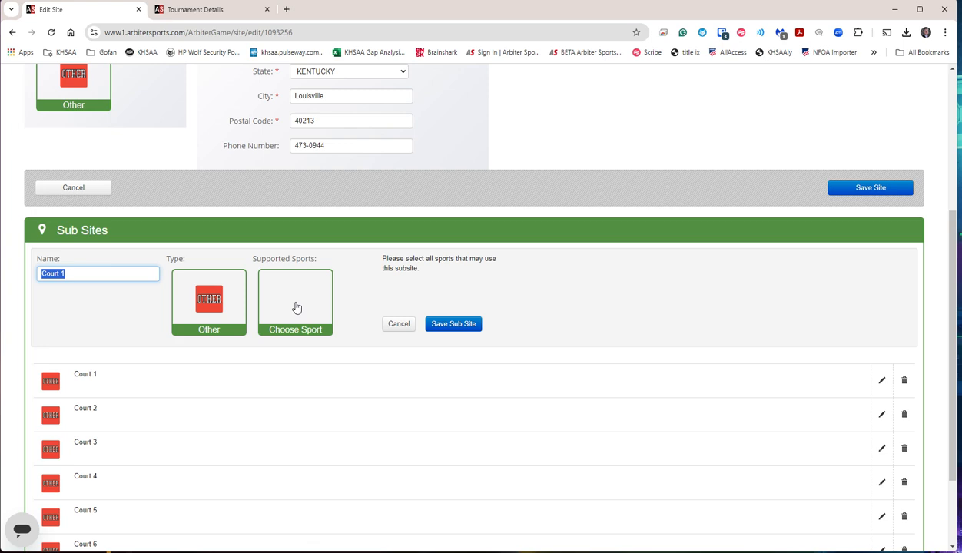
{"action": "mouse_move", "coordinate": [429, 337]}
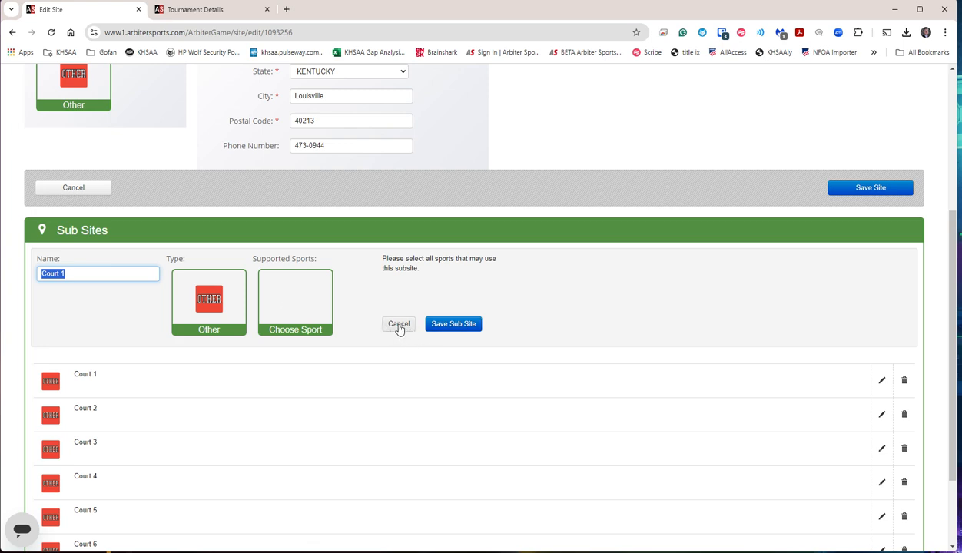
{"action": "left_click", "coordinate": [398, 324]}
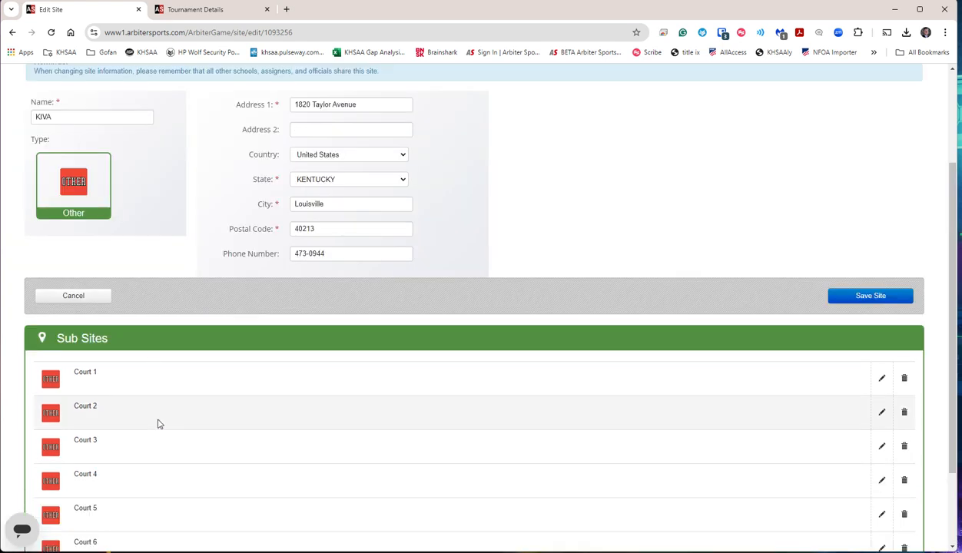
{"action": "scroll", "scroll_direction": "down", "scroll_amount": 3}
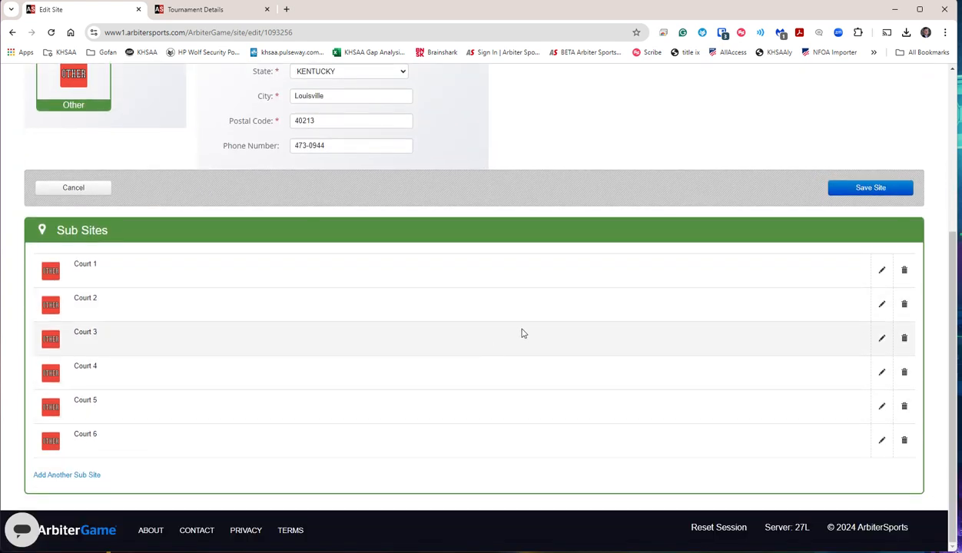
{"action": "scroll", "scroll_direction": "up", "scroll_amount": 3}
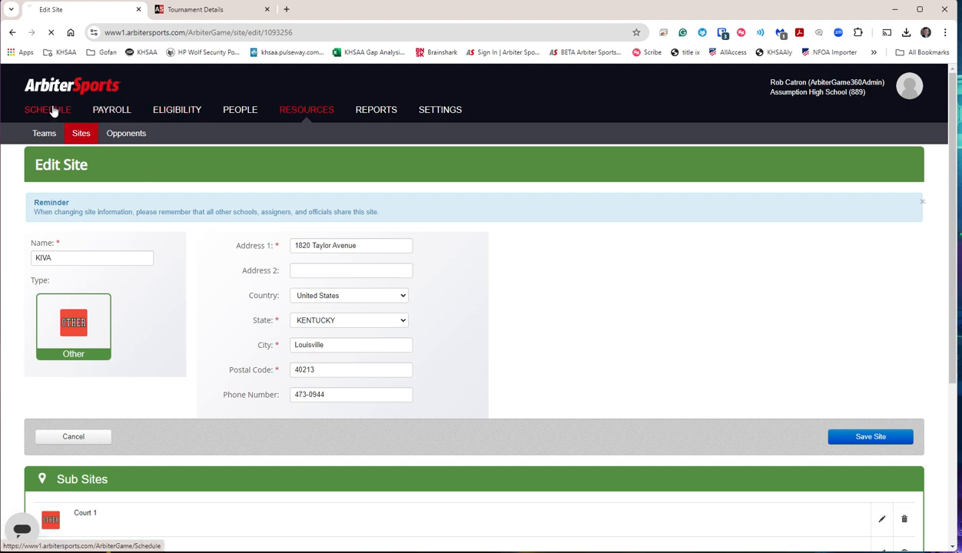
- Reopen the Louisville Invitational from Schedule and view its KIVA and Assumption court sites
{"action": "left_click", "coordinate": [48, 109]}
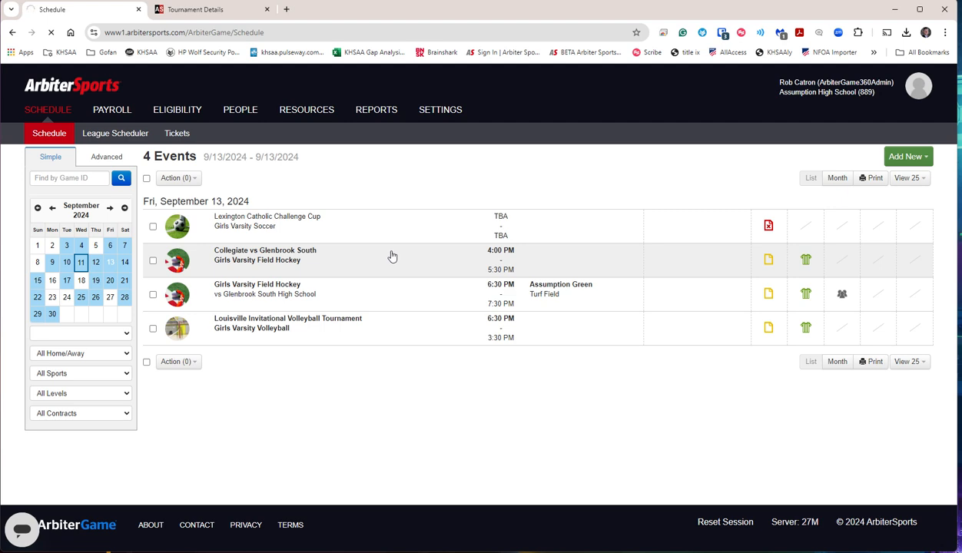
{"action": "left_click", "coordinate": [287, 318]}
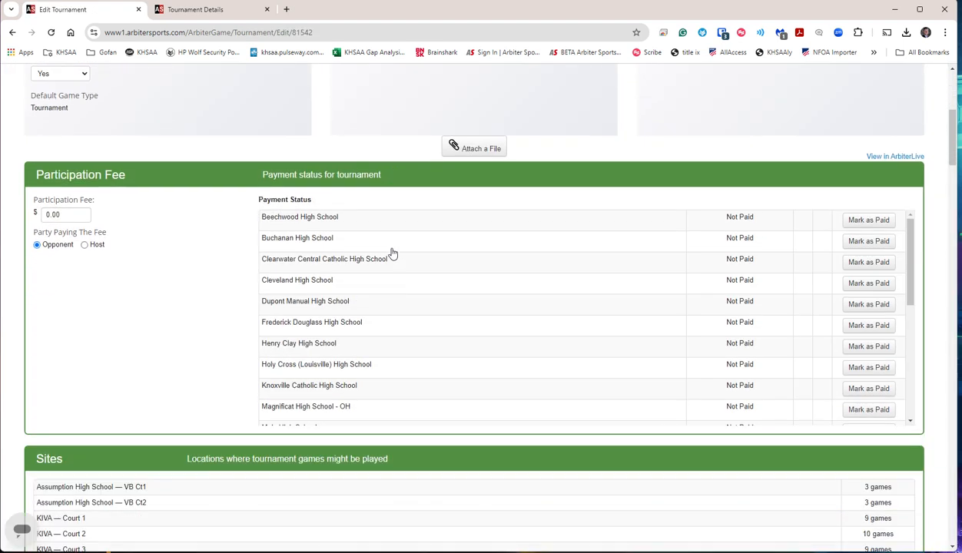
{"action": "scroll", "scroll_direction": "down", "scroll_amount": 3}
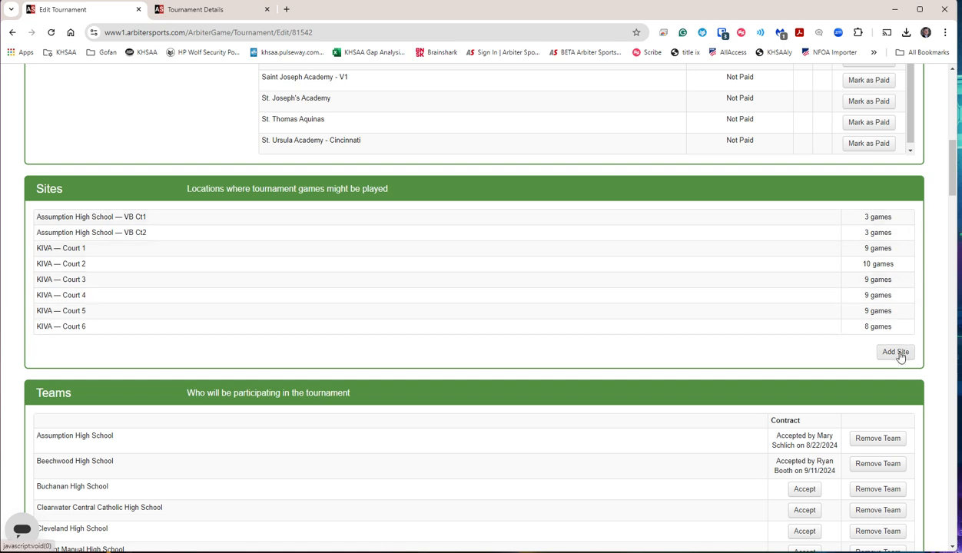
{"action": "left_click", "coordinate": [896, 351]}
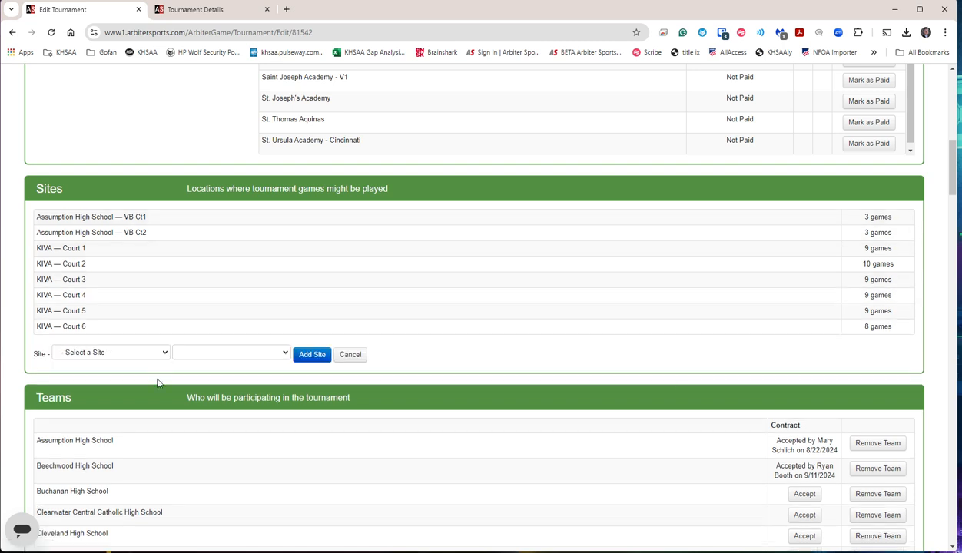
{"action": "left_click", "coordinate": [112, 352]}
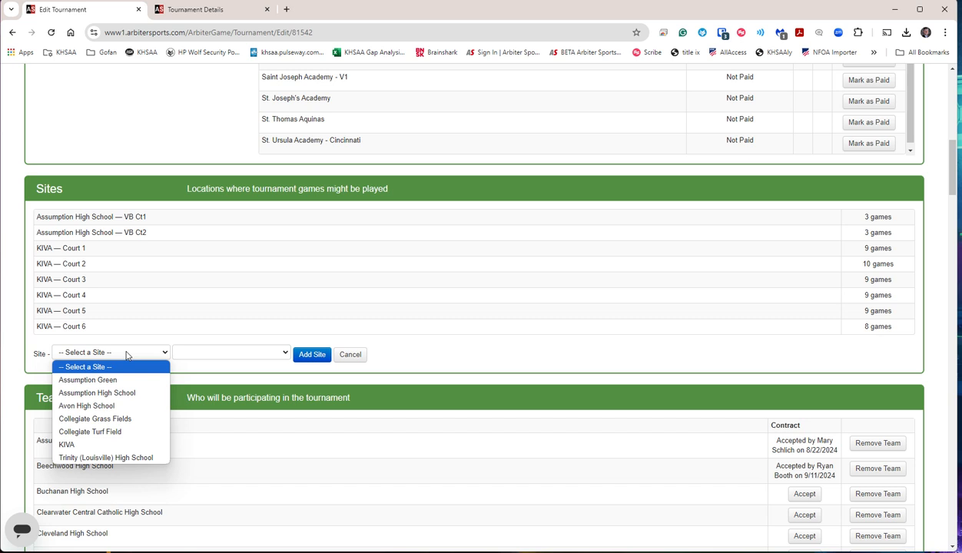
{"action": "mouse_move", "coordinate": [67, 444]}
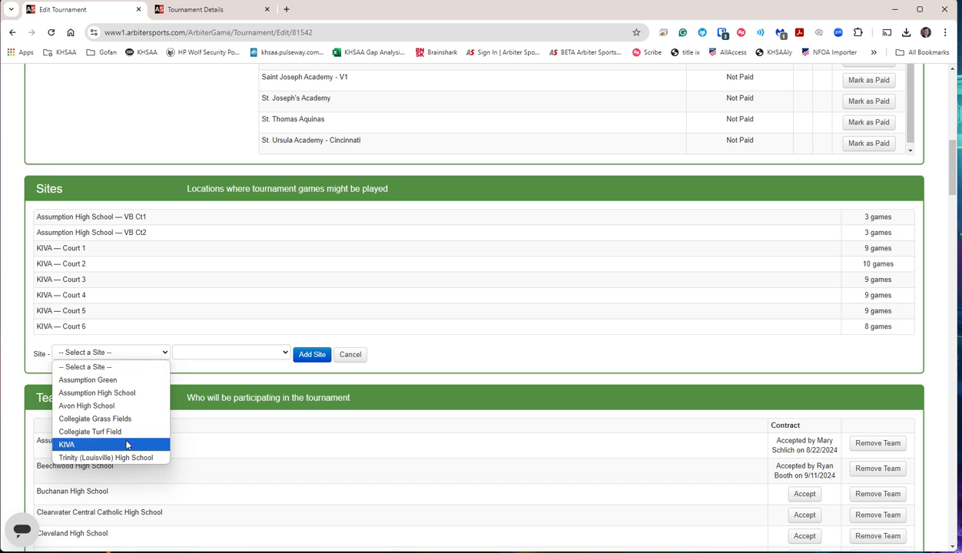
{"action": "mouse_move", "coordinate": [95, 418]}
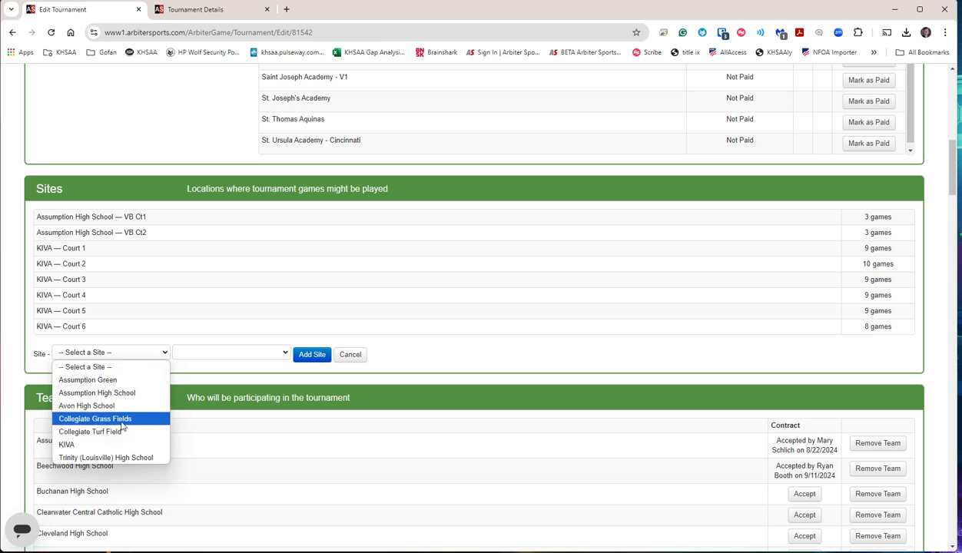
{"action": "mouse_move", "coordinate": [88, 380]}
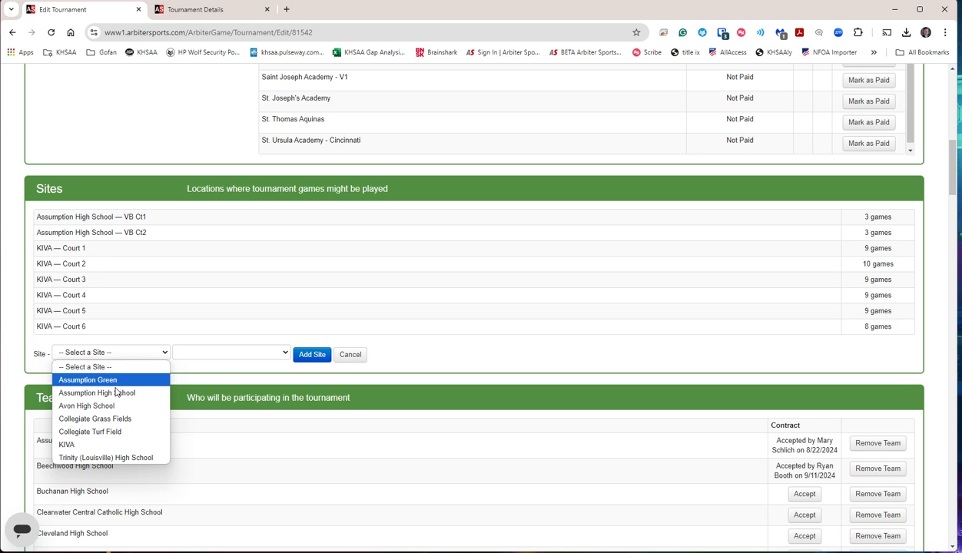
{"action": "mouse_move", "coordinate": [105, 457]}
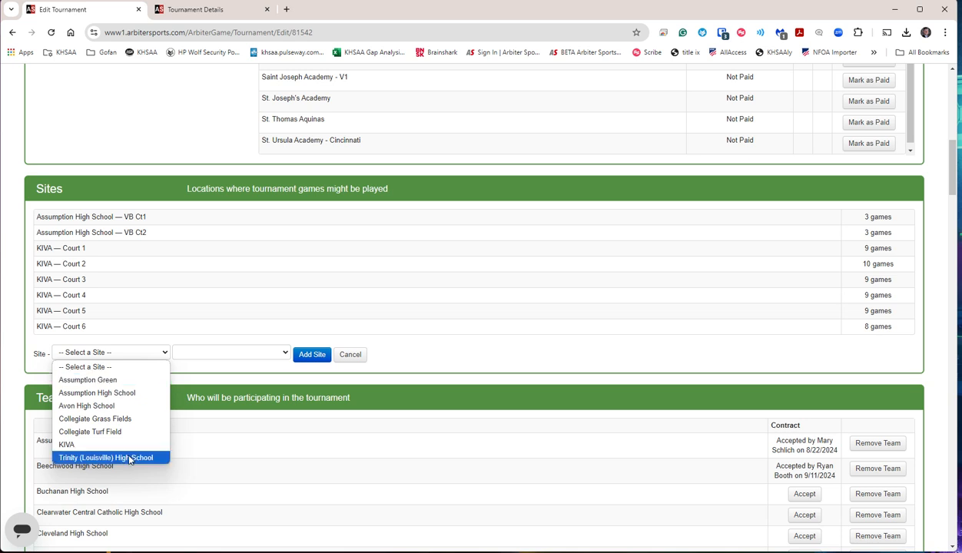
{"action": "mouse_move", "coordinate": [140, 460]}
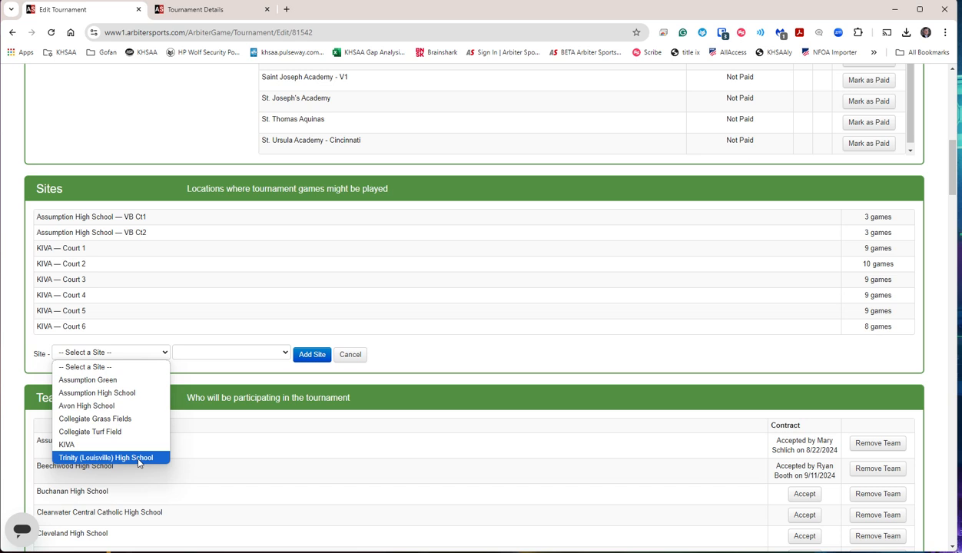
{"action": "mouse_move", "coordinate": [67, 444]}
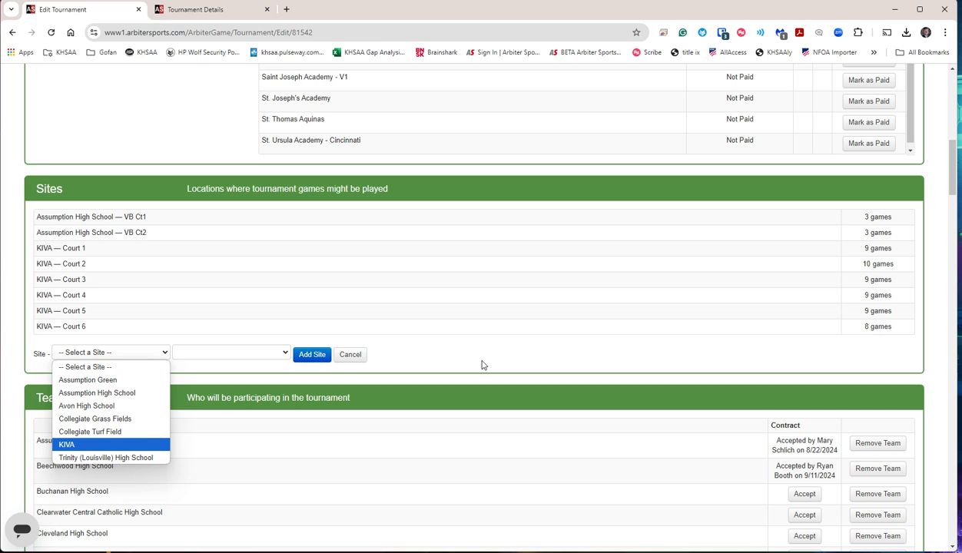
{"action": "left_click", "coordinate": [349, 354]}
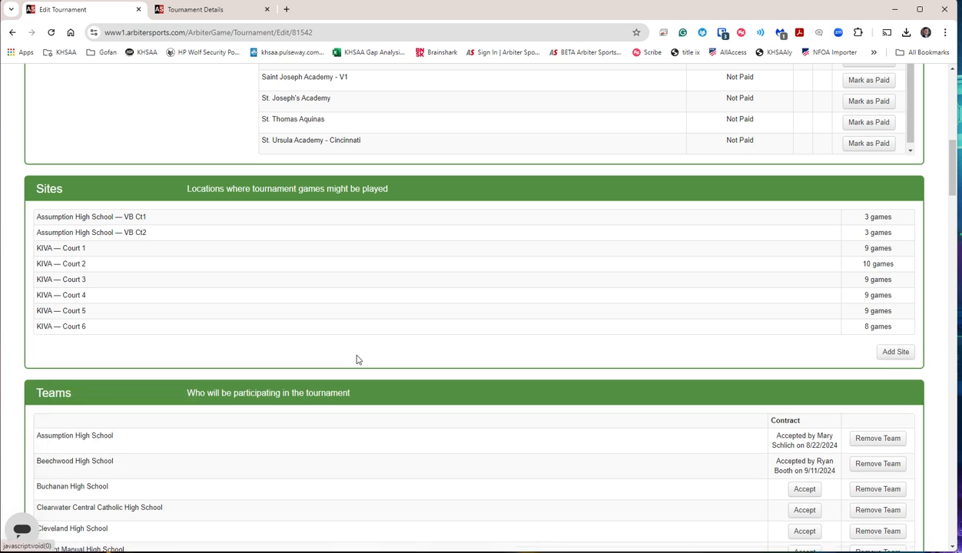
{"action": "mouse_move", "coordinate": [478, 360]}
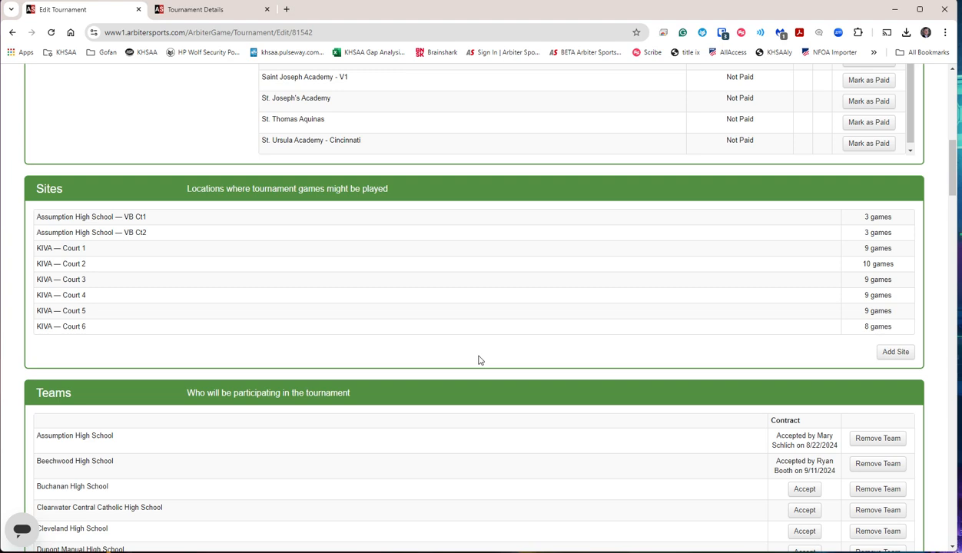
{"action": "scroll", "scroll_direction": "down", "scroll_amount": 3}
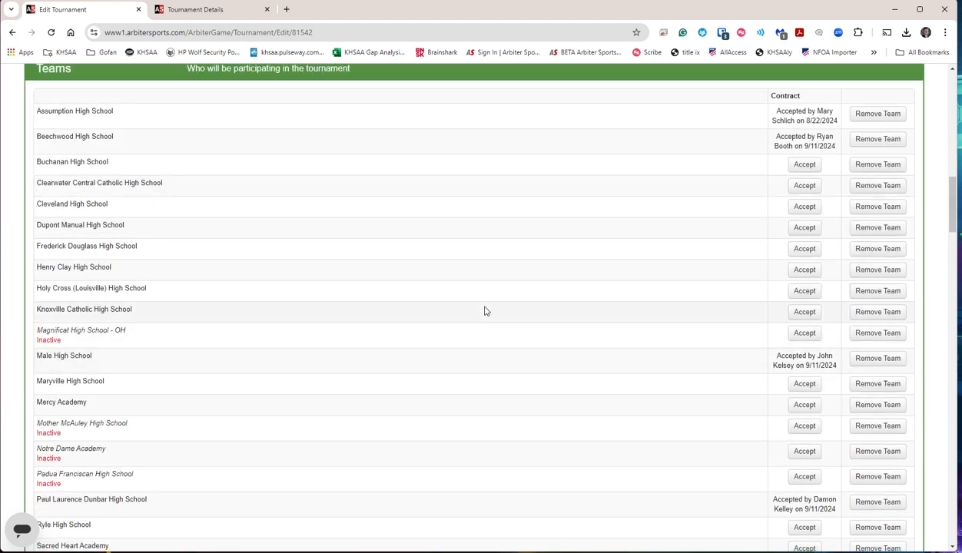
{"action": "scroll", "scroll_direction": "down", "scroll_amount": 3}
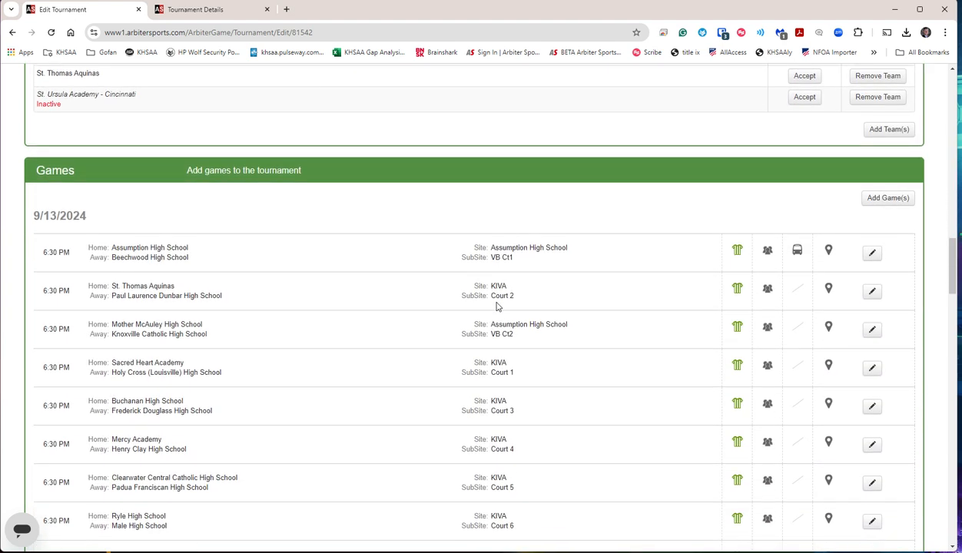
{"action": "scroll", "scroll_direction": "down", "scroll_amount": 3}
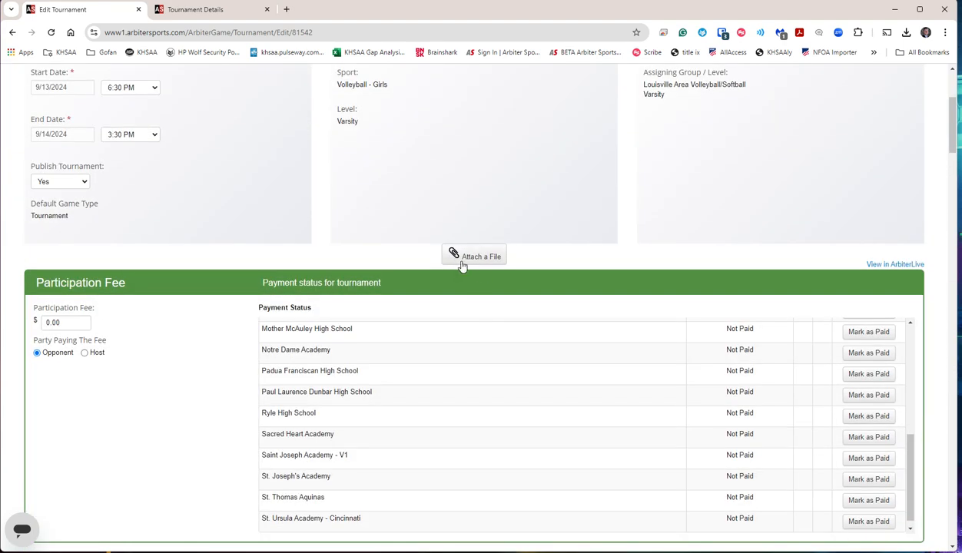
{"action": "mouse_move", "coordinate": [474, 257]}
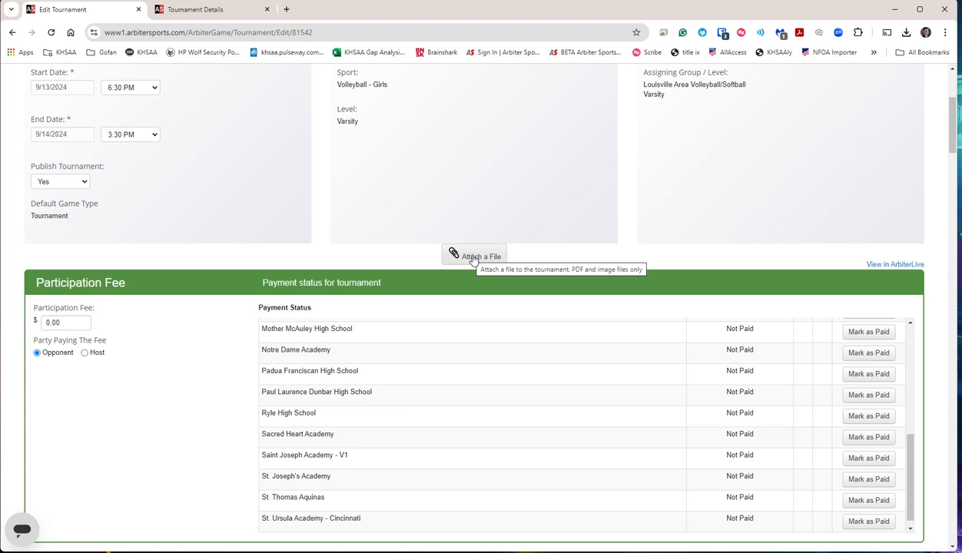
{"action": "mouse_move", "coordinate": [487, 271]}
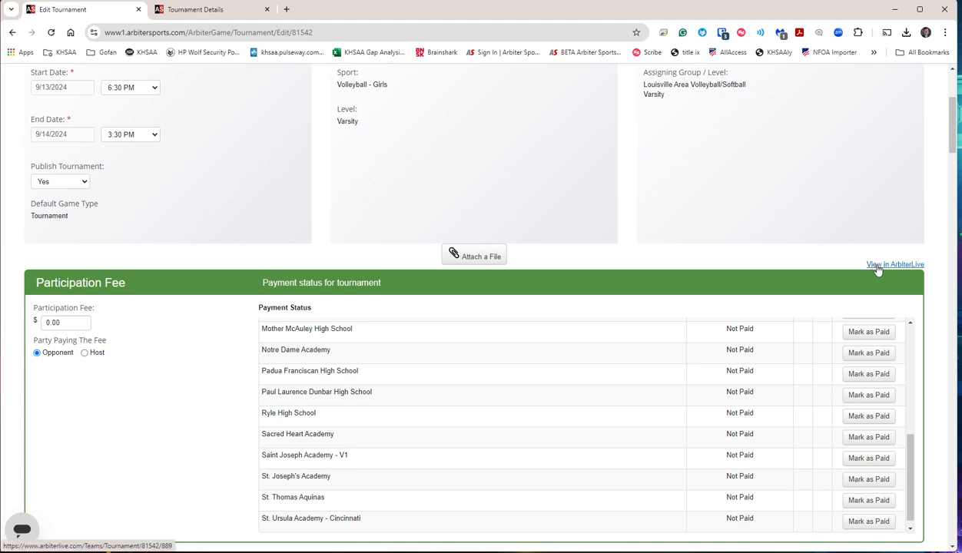
- View the tournament's ArbiterLive schedule of Sep 13 matchups, returning from the KIVA map tab
{"action": "left_click", "coordinate": [894, 264]}
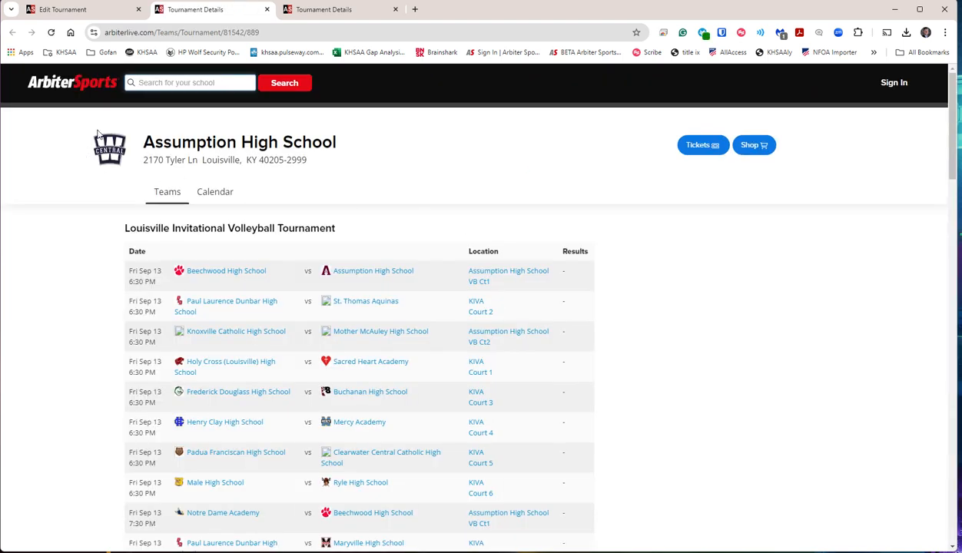
{"action": "scroll", "scroll_direction": "down", "scroll_amount": 3}
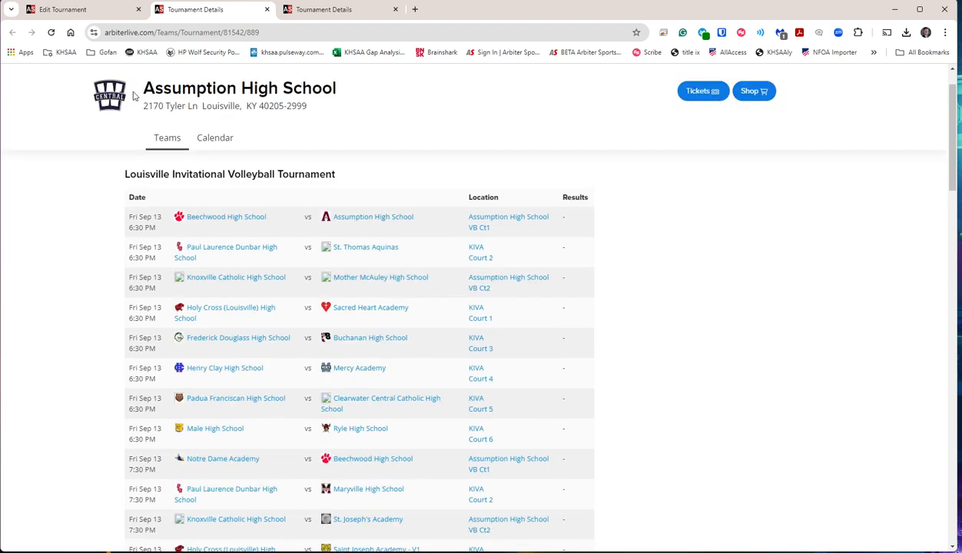
{"action": "mouse_move", "coordinate": [366, 130]}
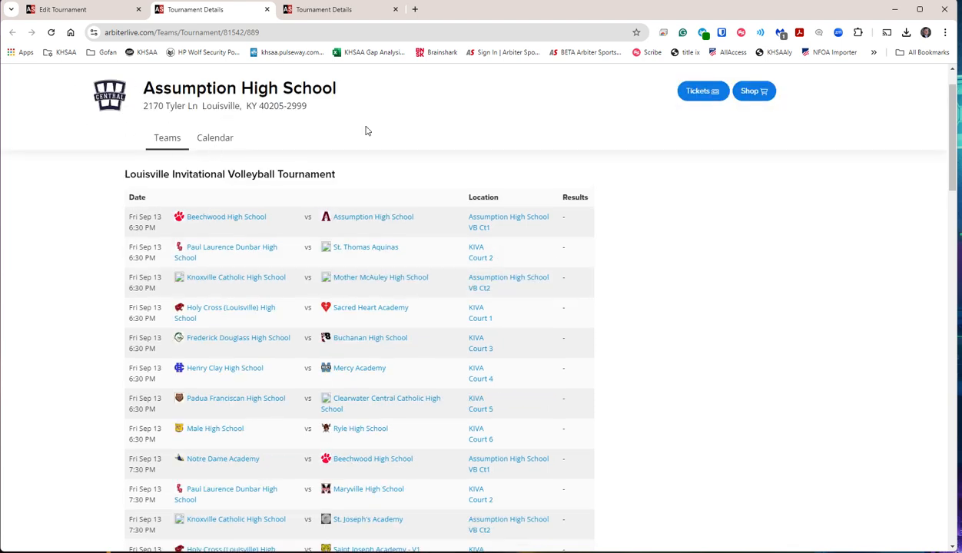
{"action": "mouse_move", "coordinate": [699, 210]}
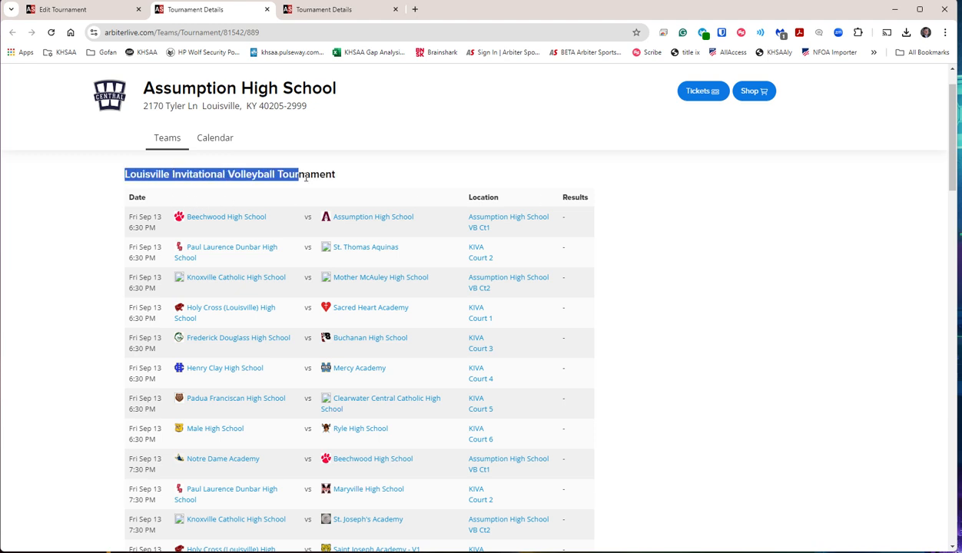
{"action": "scroll", "scroll_direction": "down", "scroll_amount": 3}
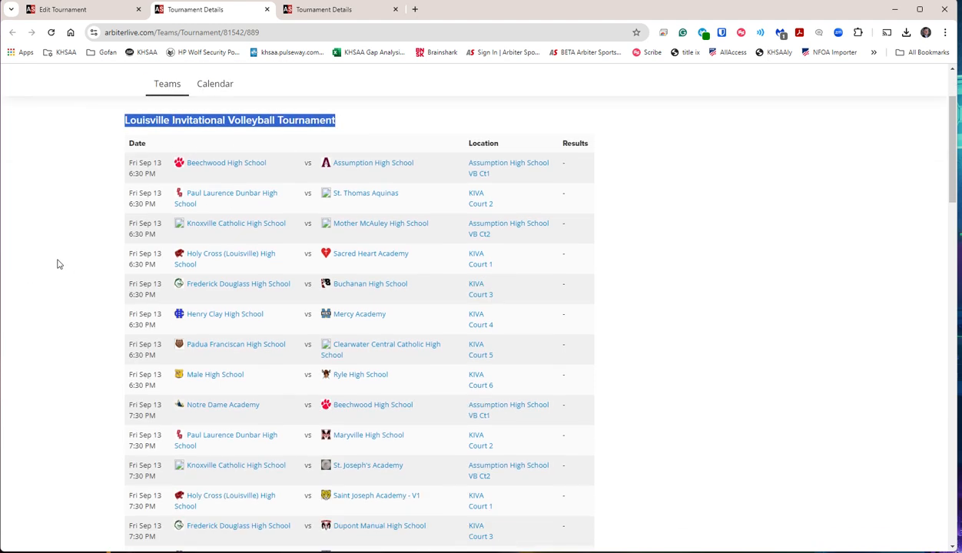
{"action": "scroll", "scroll_direction": "down", "scroll_amount": 3}
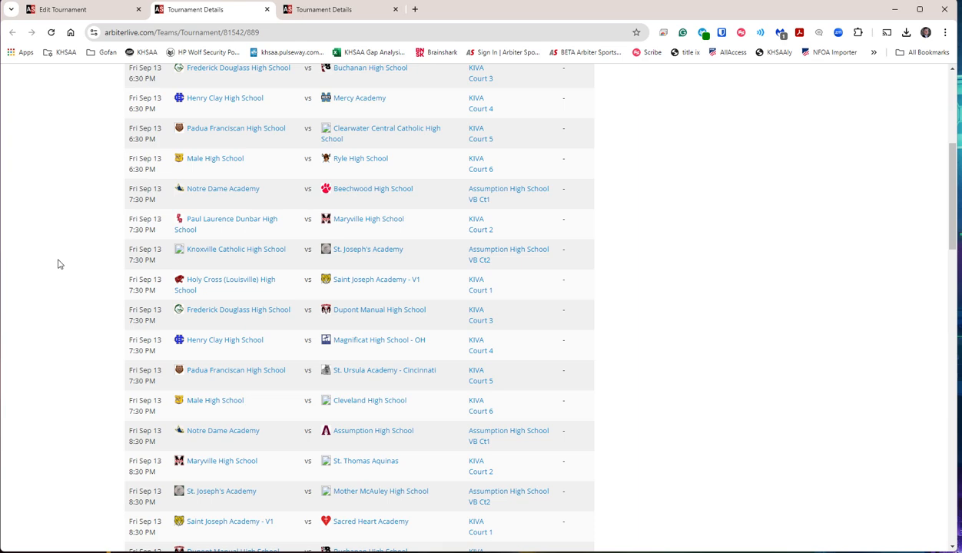
{"action": "mouse_move", "coordinate": [480, 188]}
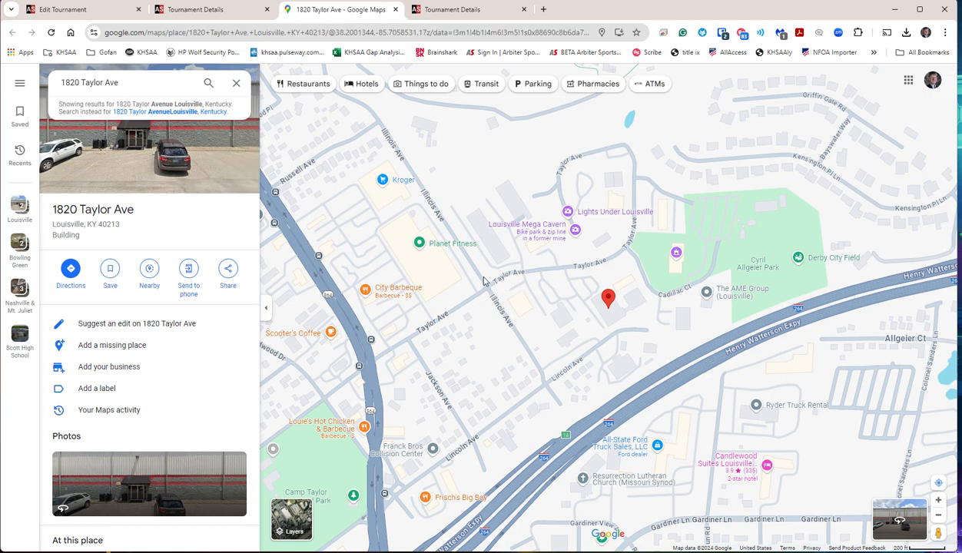
{"action": "left_click", "coordinate": [195, 10]}
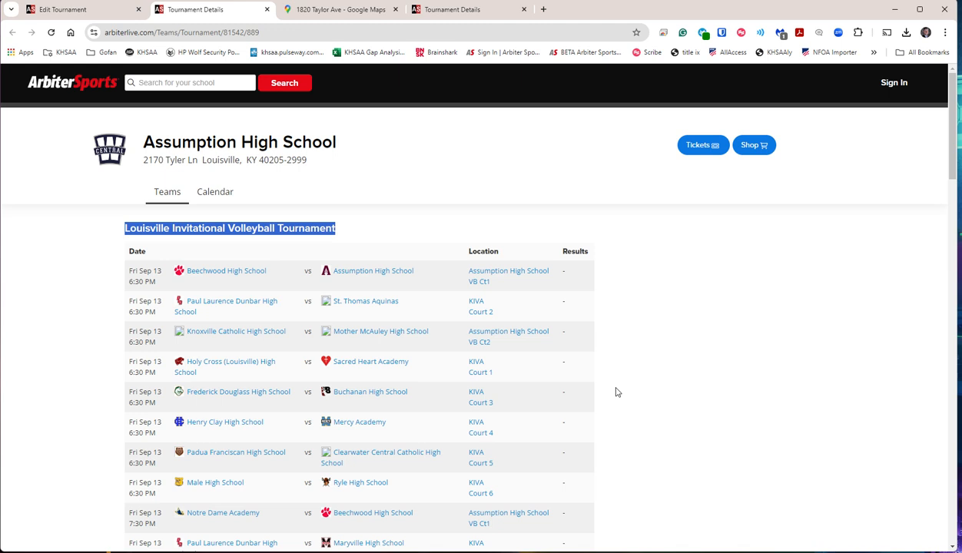
{"action": "scroll", "scroll_direction": "down", "scroll_amount": 3}
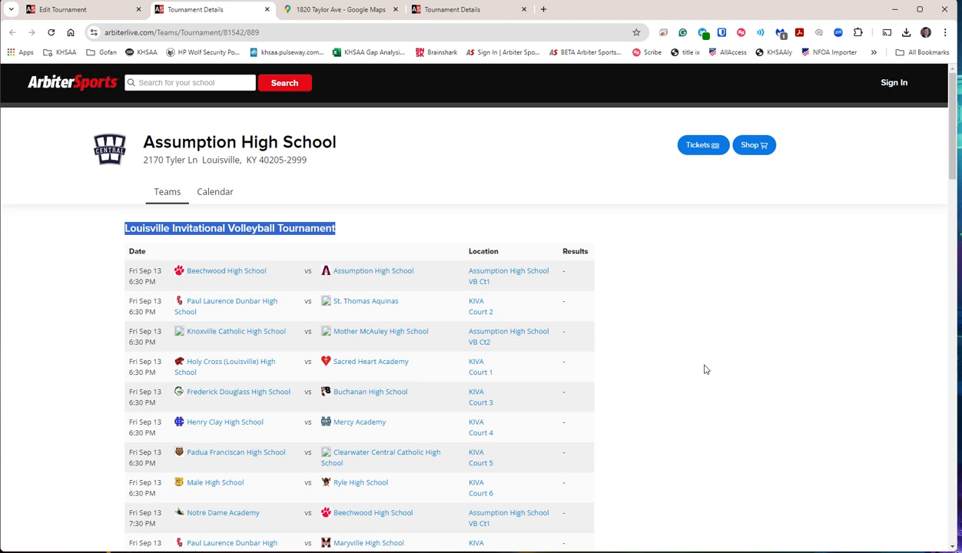
{"action": "mouse_move", "coordinate": [750, 377]}
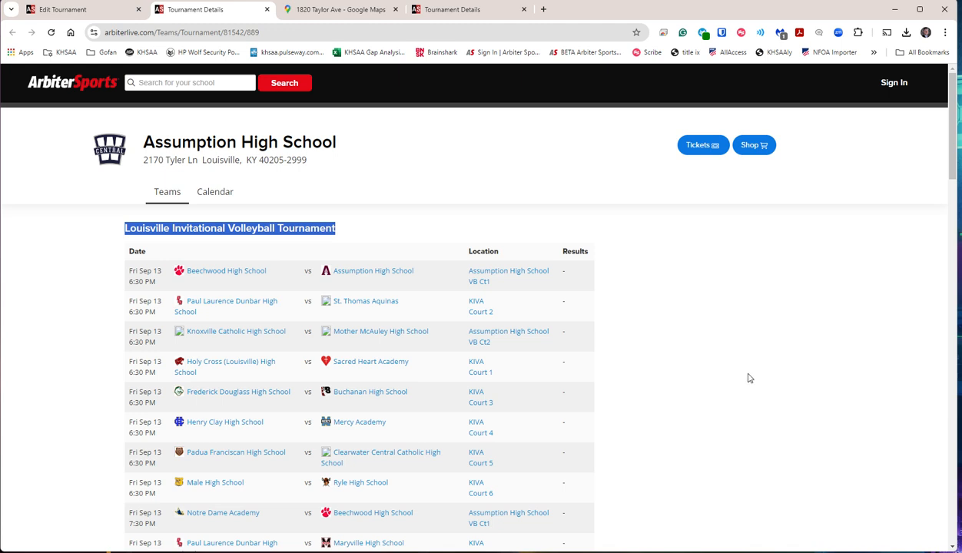
{"action": "mouse_move", "coordinate": [762, 368]}
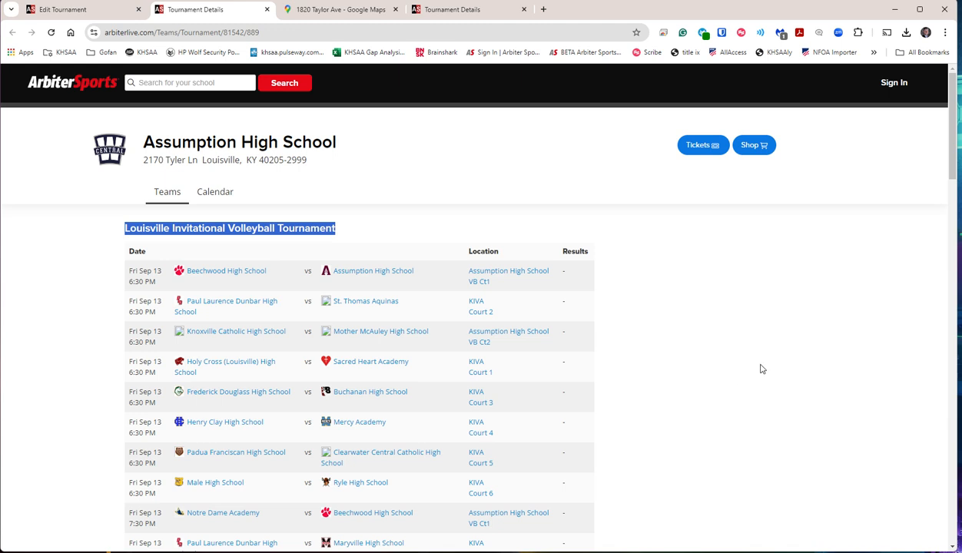
{"action": "mouse_move", "coordinate": [673, 320]}
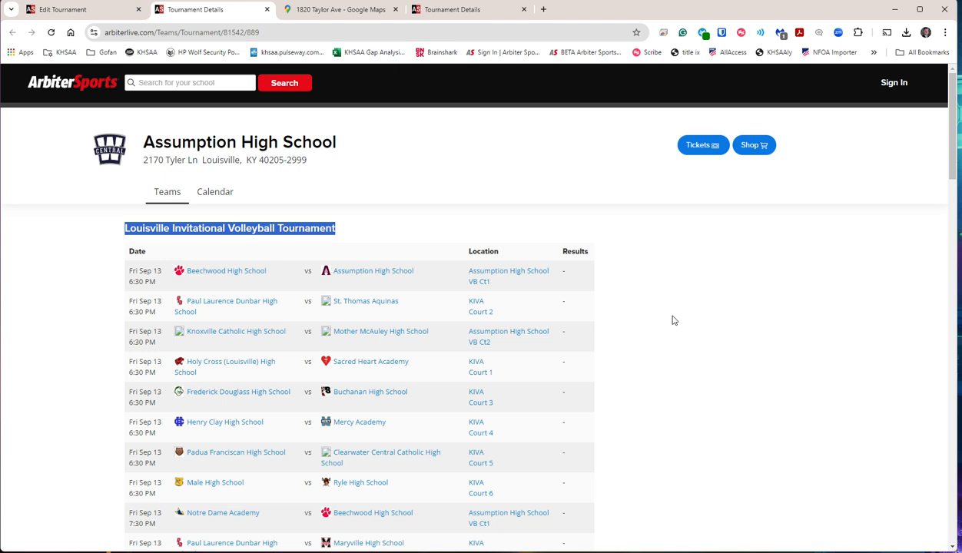
{"action": "mouse_move", "coordinate": [638, 380]}
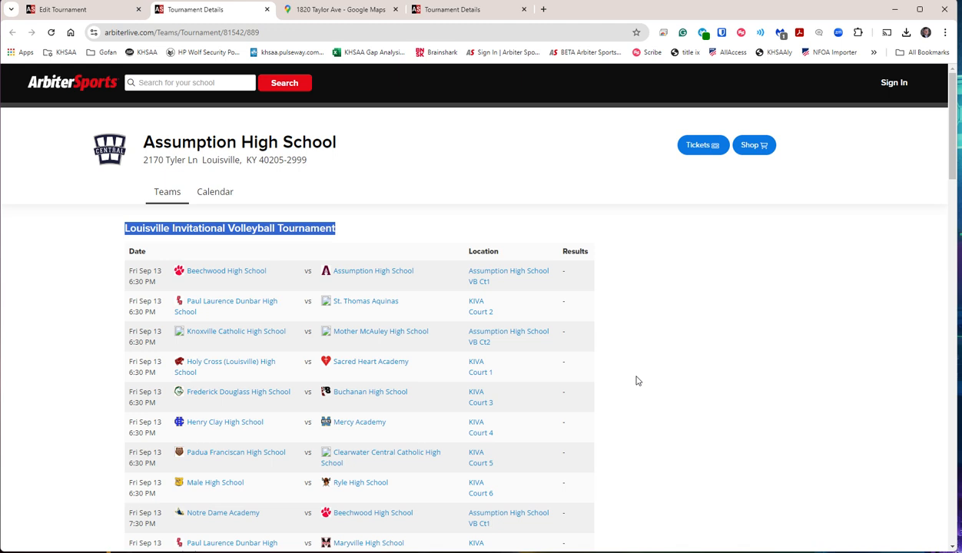
{"action": "mouse_move", "coordinate": [648, 381]}
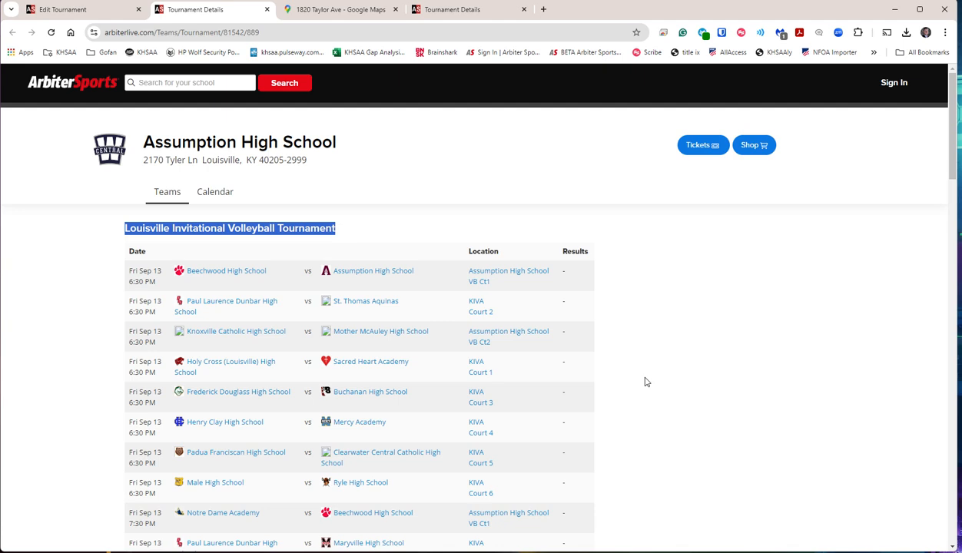
{"action": "mouse_move", "coordinate": [652, 379]}
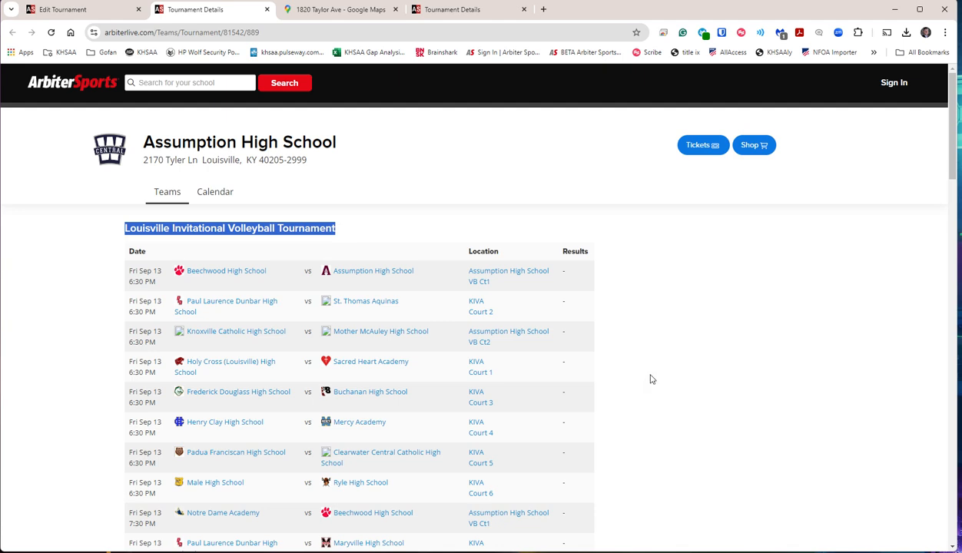
{"action": "scroll", "scroll_direction": "down", "scroll_amount": 3}
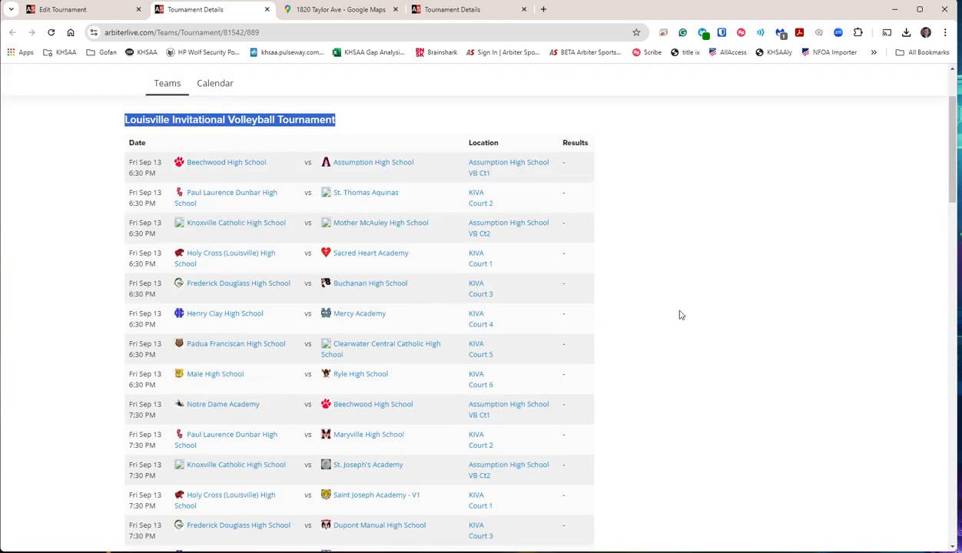
{"action": "scroll", "scroll_direction": "down", "scroll_amount": 3}
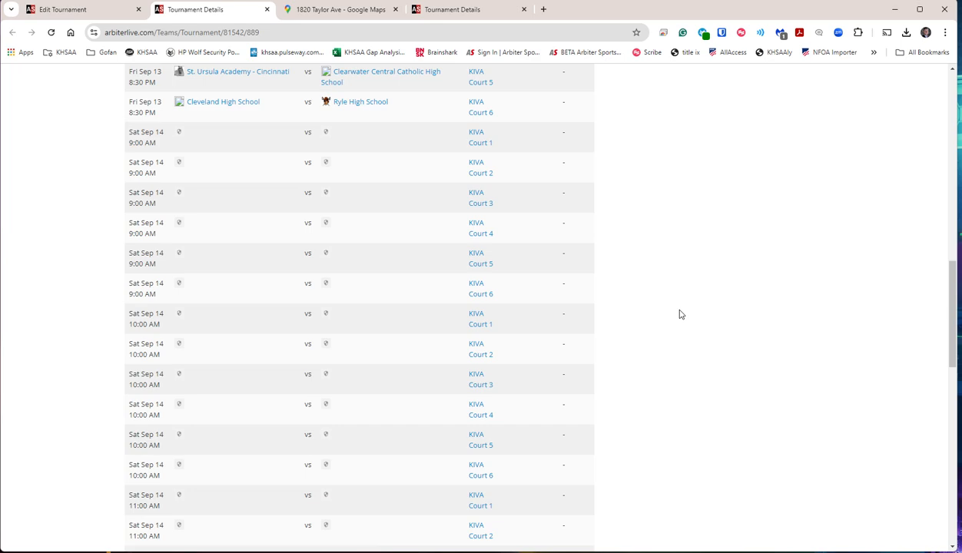